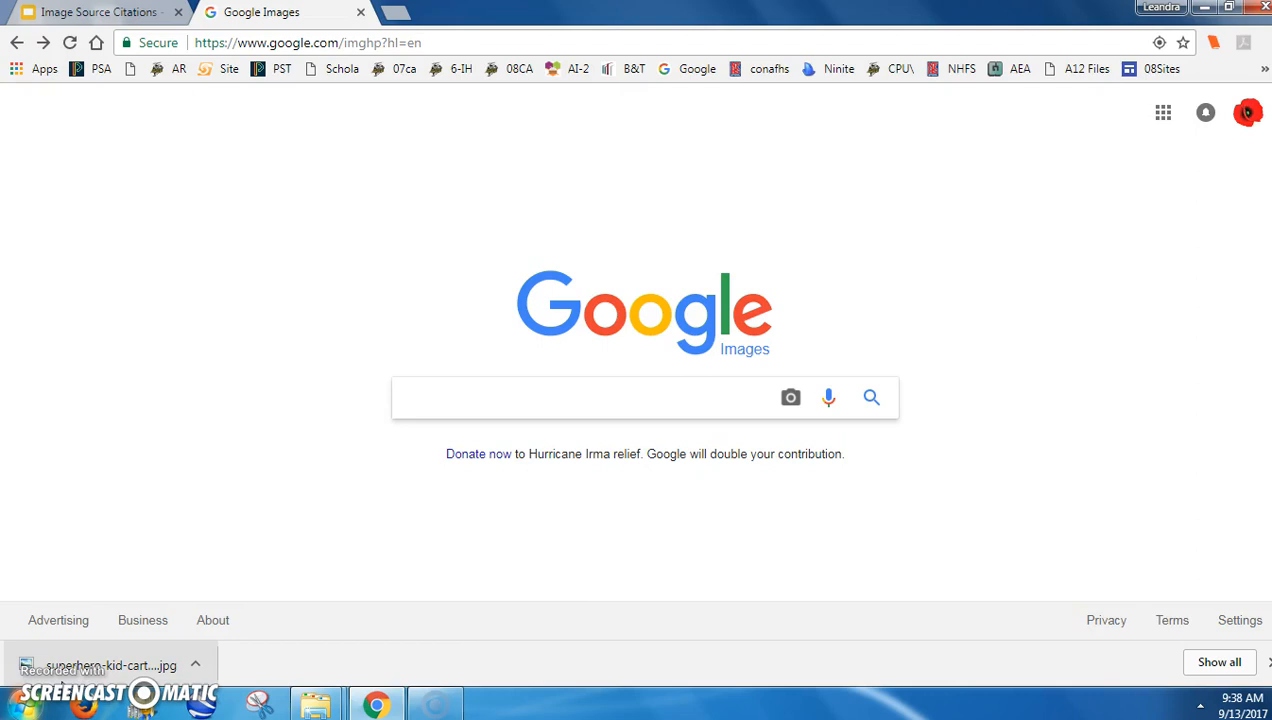
# Step: Run a Google Images search for pickles
pyautogui.click(600, 397)
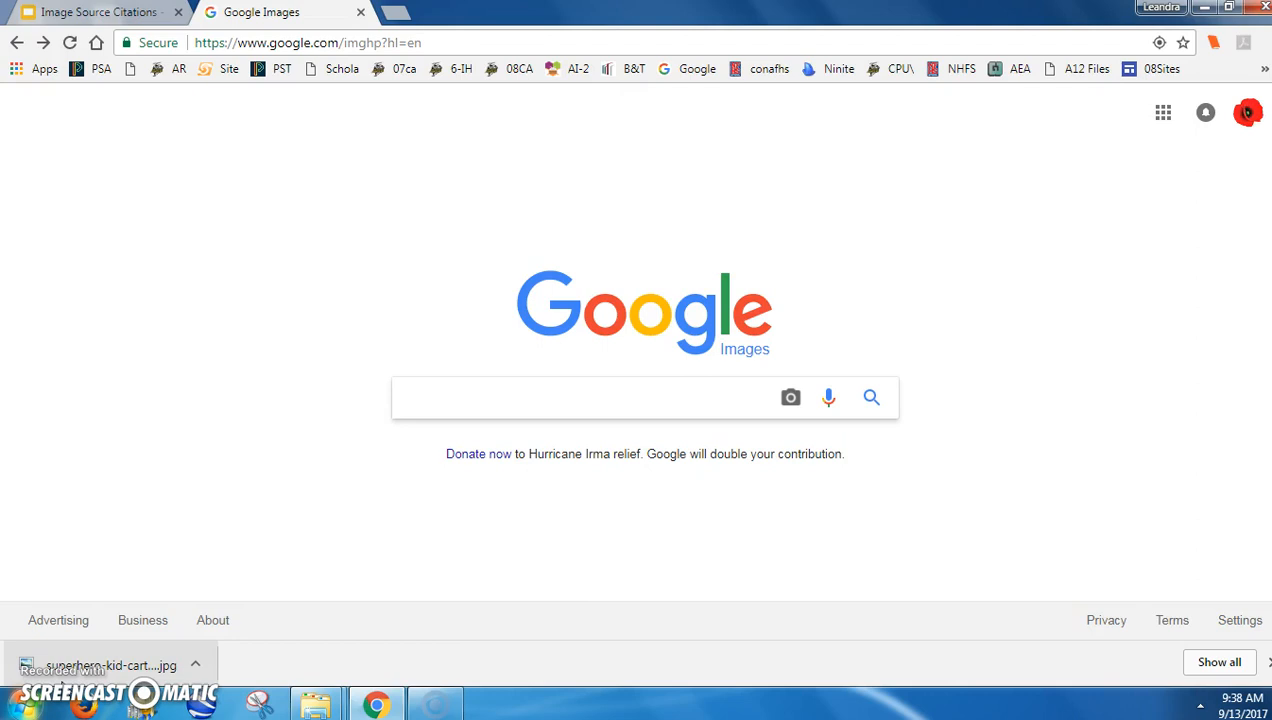
pyautogui.click(600, 397)
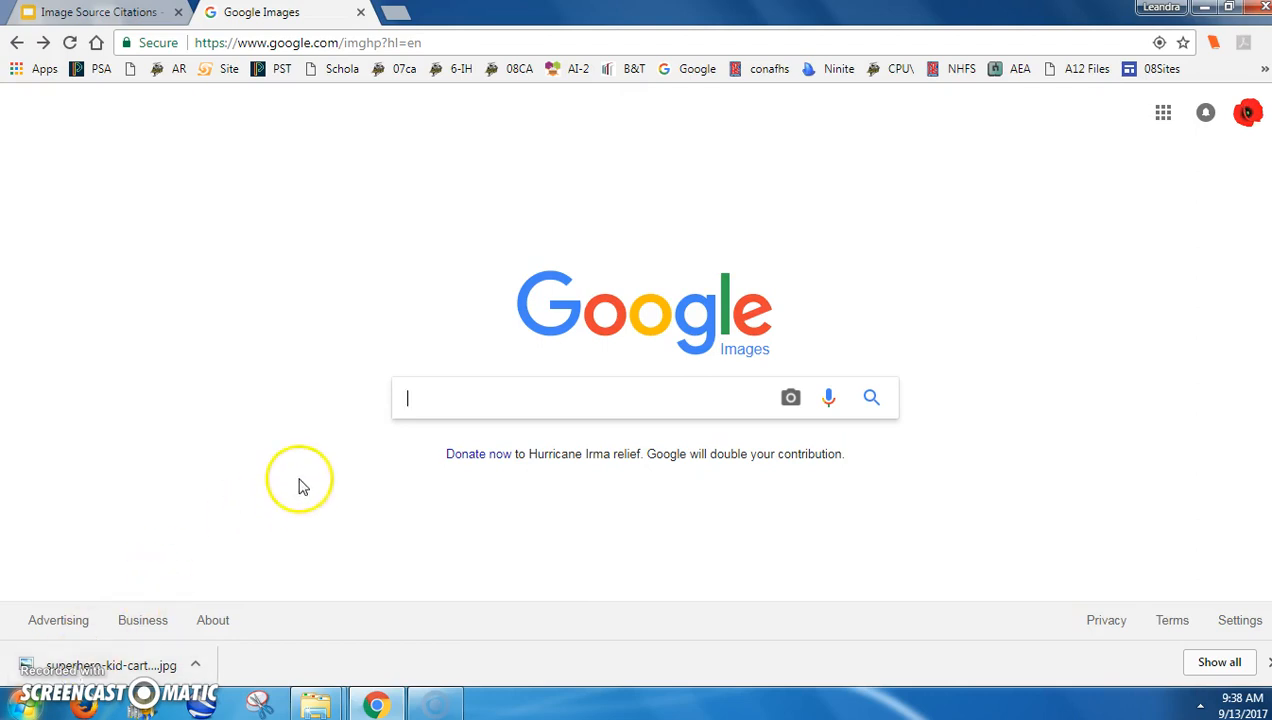
pyautogui.moveTo(745, 348)
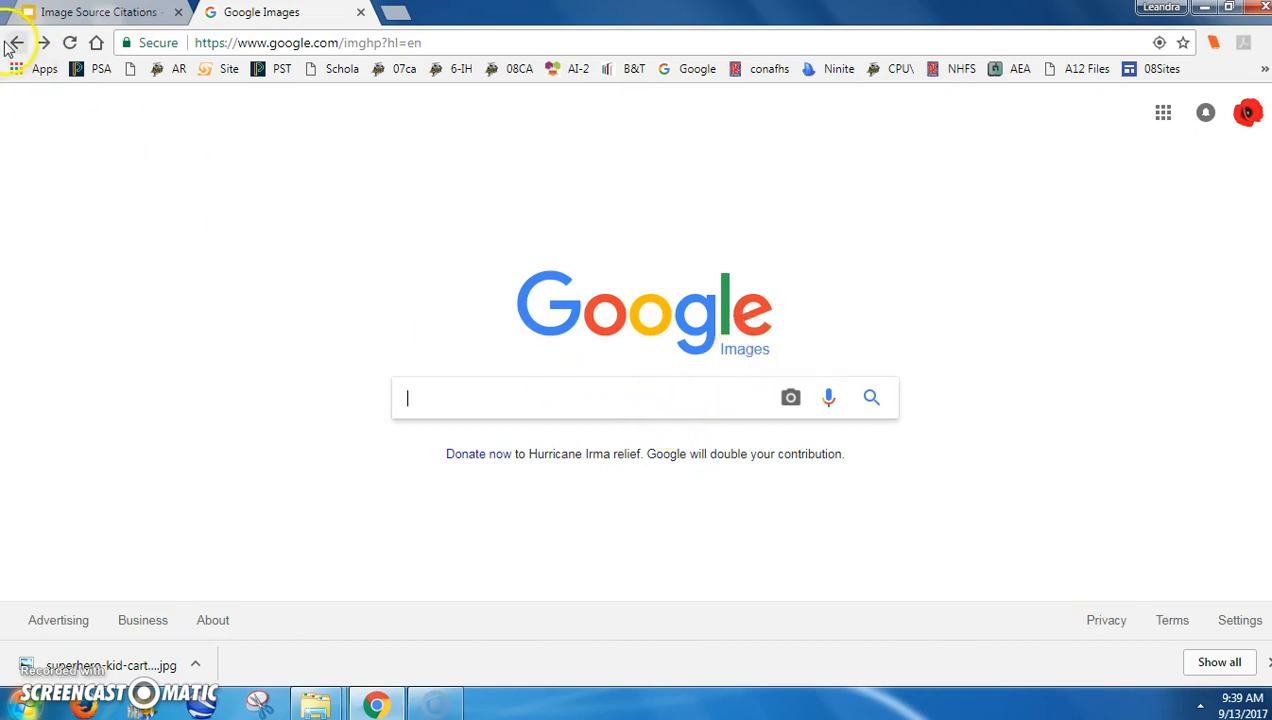
pyautogui.moveTo(519, 403)
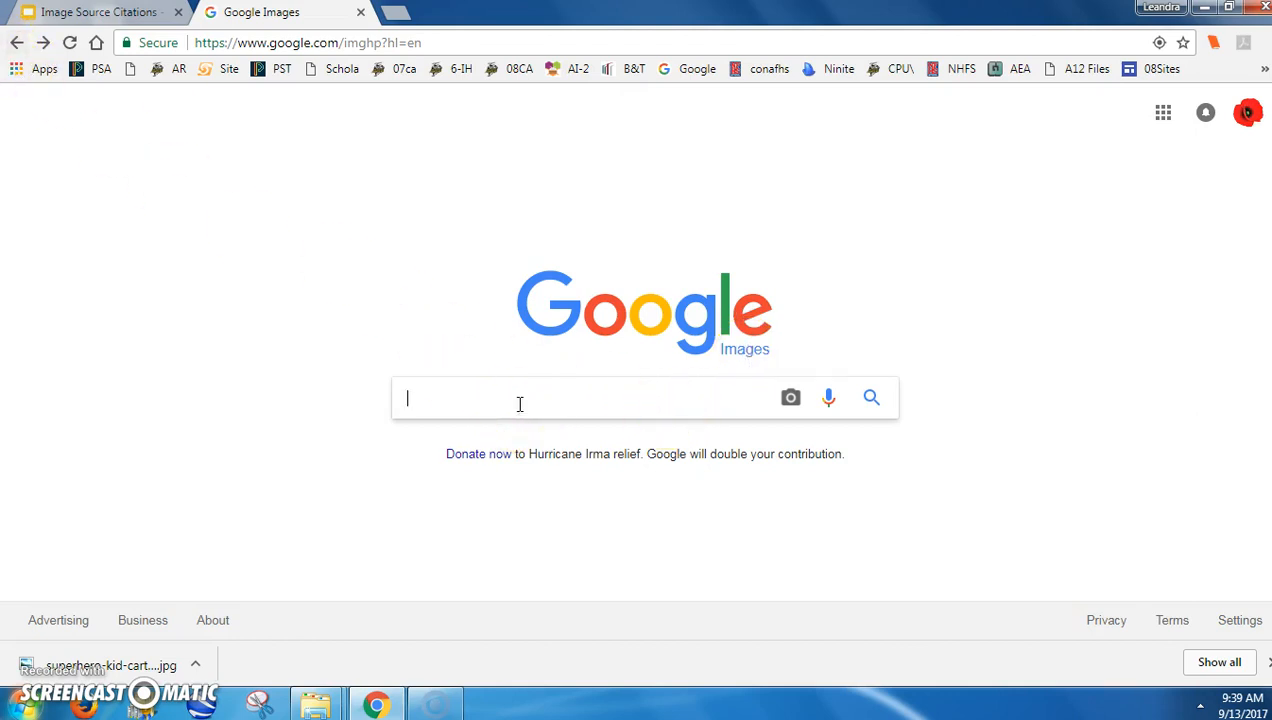
pyautogui.write('pickle')
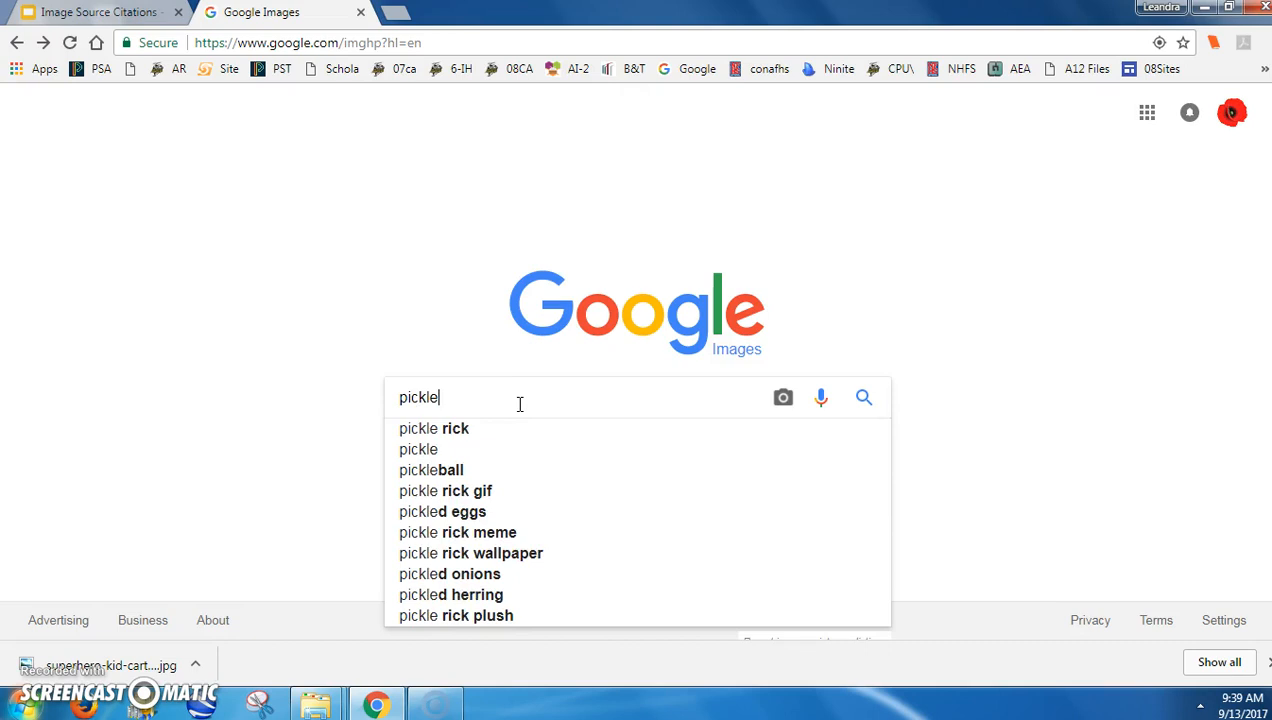
pyautogui.press('Return')
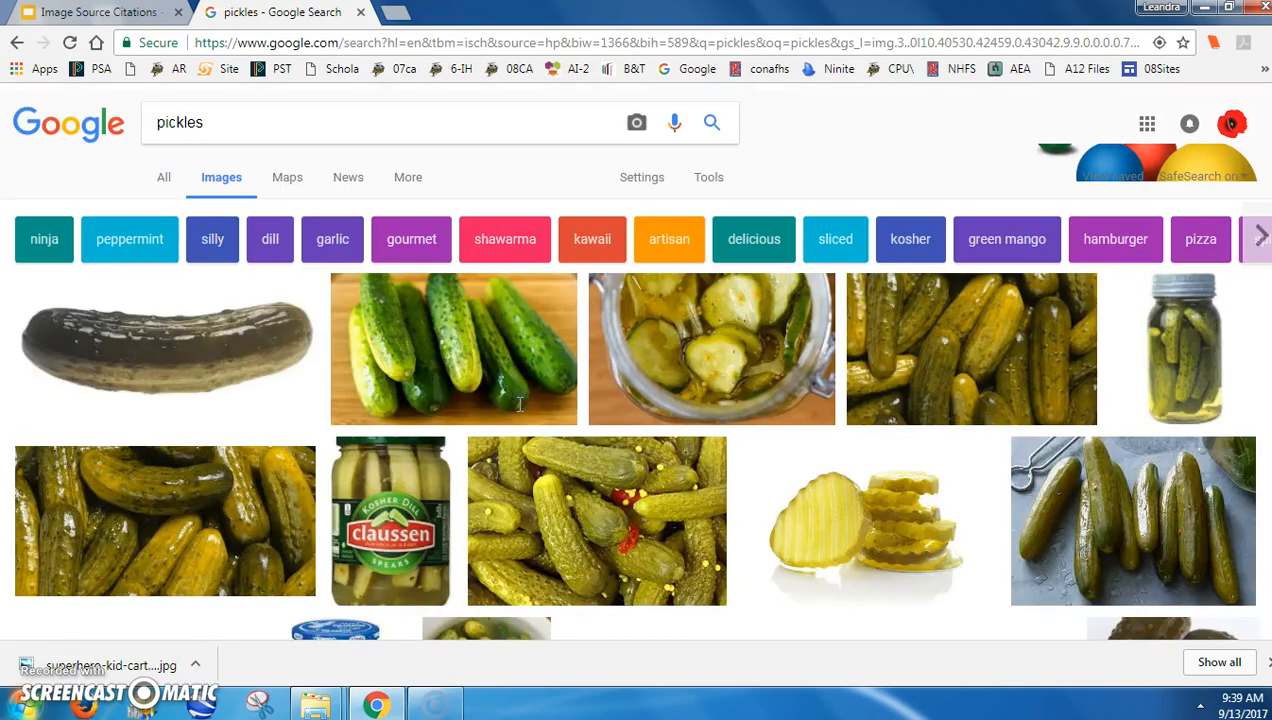
pyautogui.moveTo(453, 330)
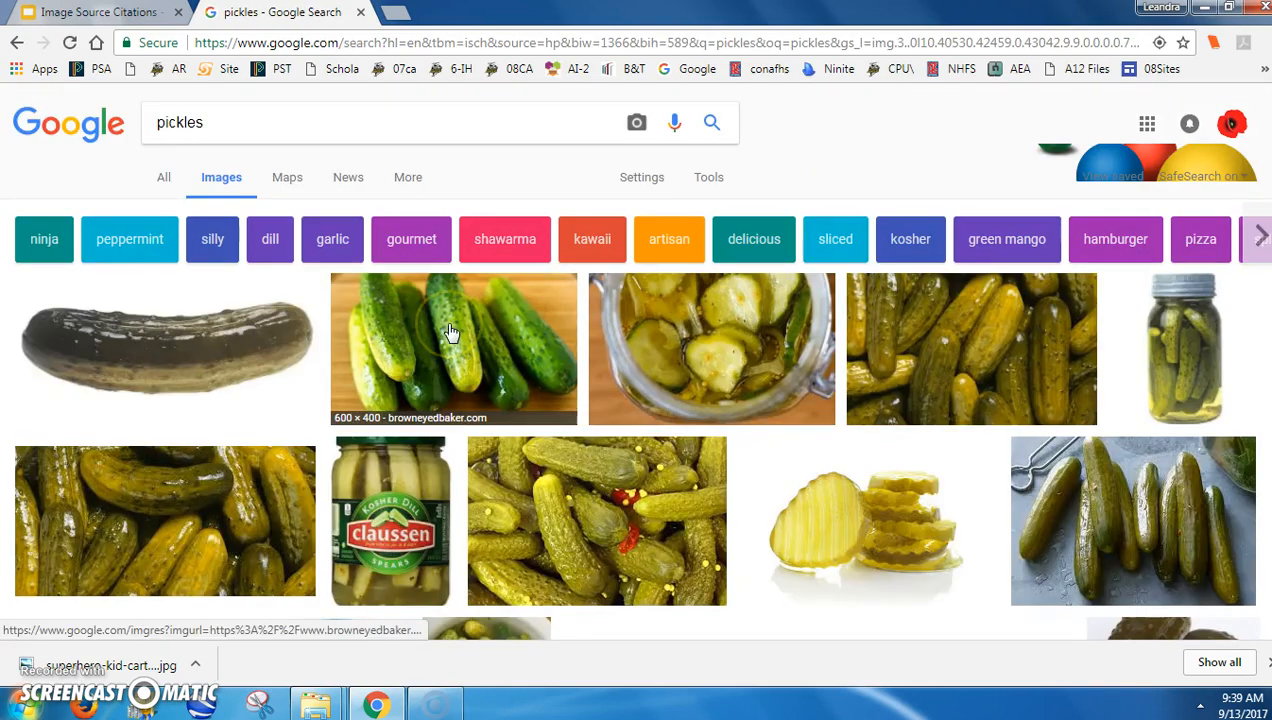
# Step: Preview the Brown Eyed Baker bread and butter pickles image from browneyedbaker.com
pyautogui.click(453, 349)
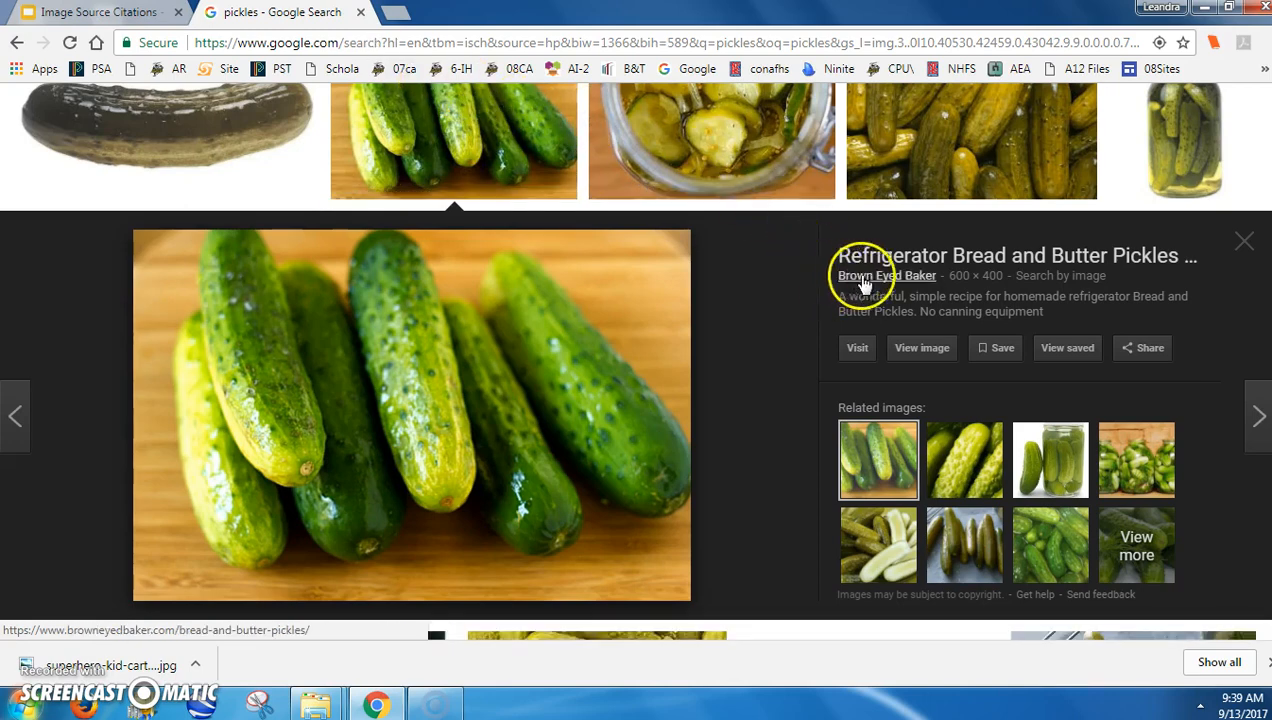
pyautogui.moveTo(945, 280)
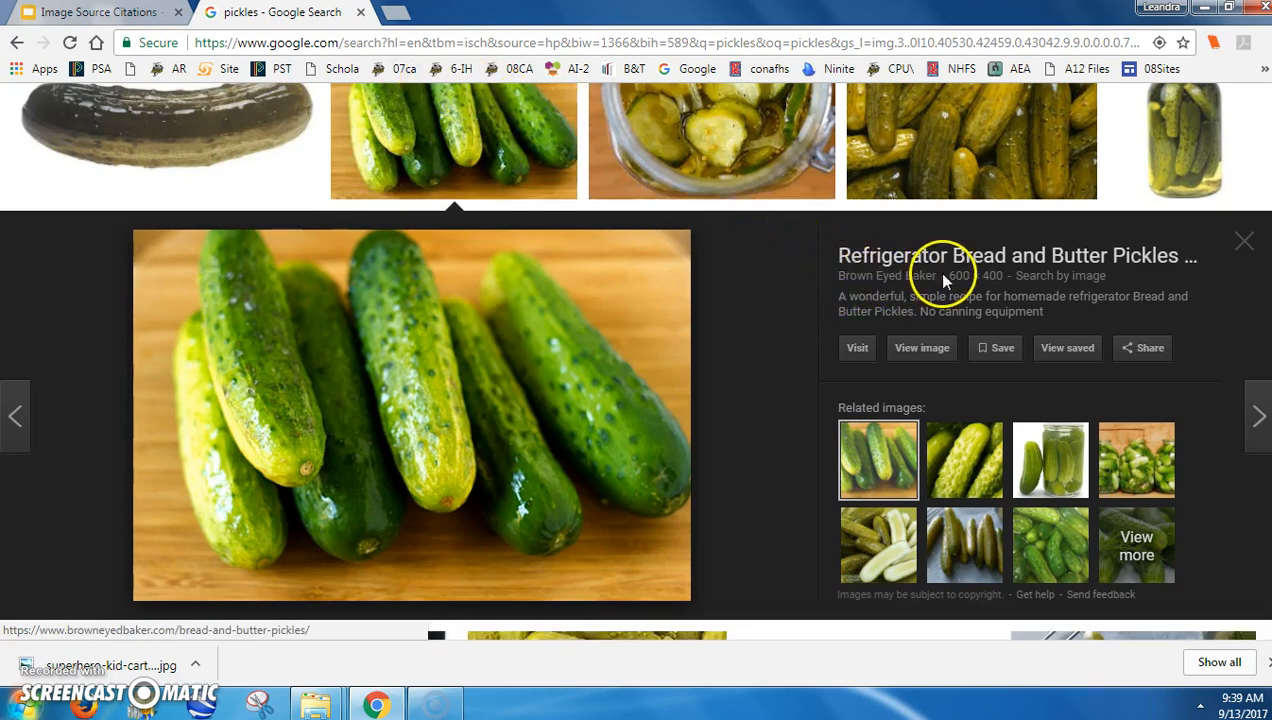
pyautogui.moveTo(830, 280)
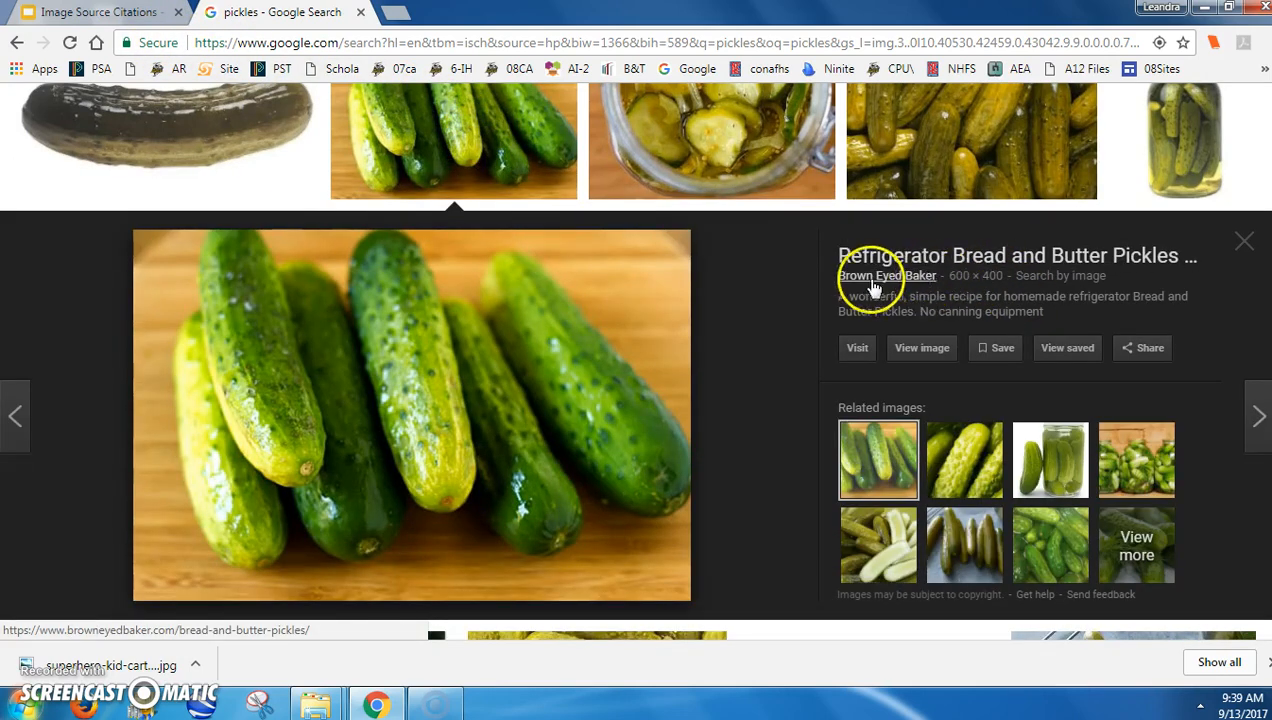
pyautogui.moveTo(835, 280)
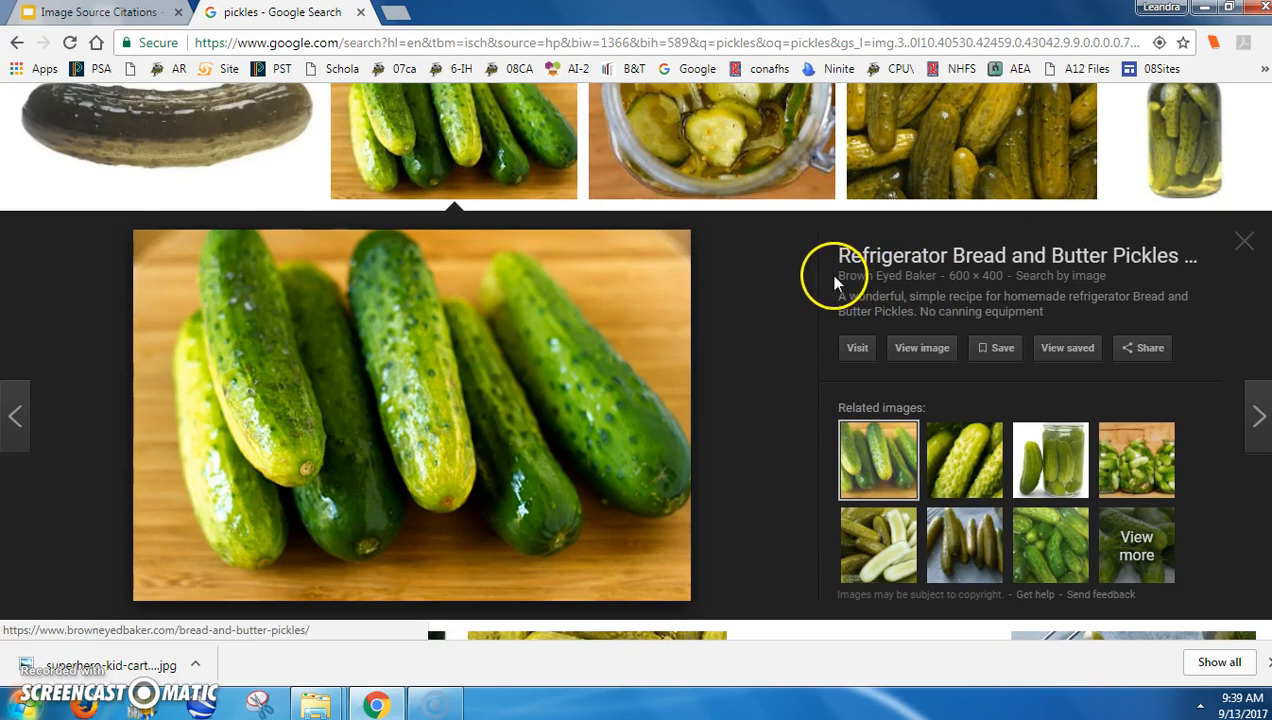
pyautogui.moveTo(918, 290)
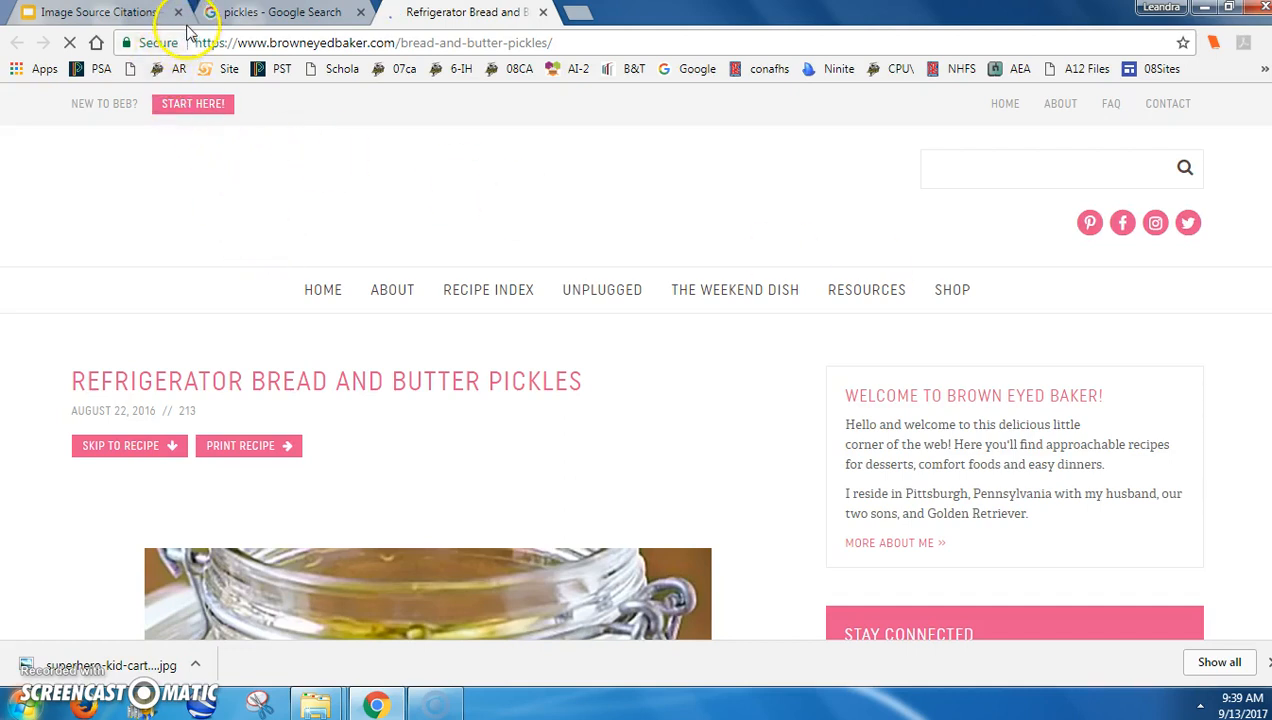
# Step: Leave the pickle recipe page and go back to the Image Source Citations deck
pyautogui.click(280, 12)
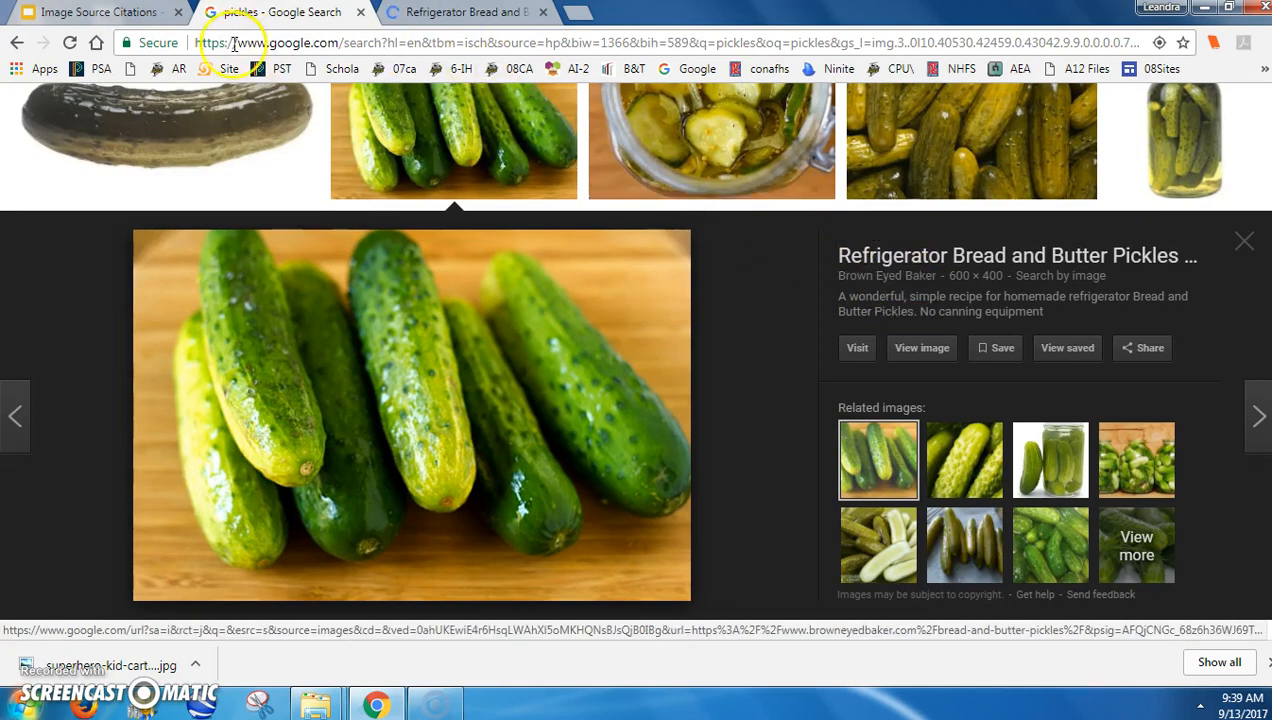
pyautogui.click(95, 12)
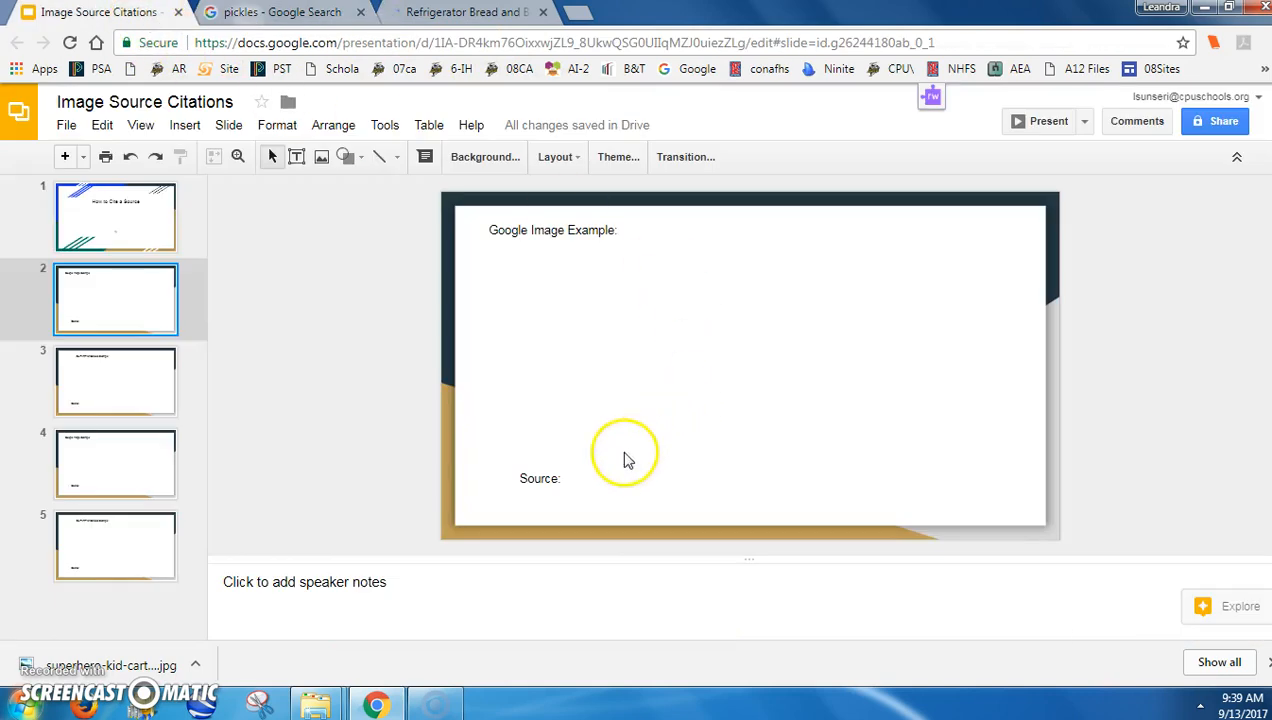
# Step: Add 'Brown Eyed Baker' after 'Source:' in slide 2's bottom text box
pyautogui.click(540, 478)
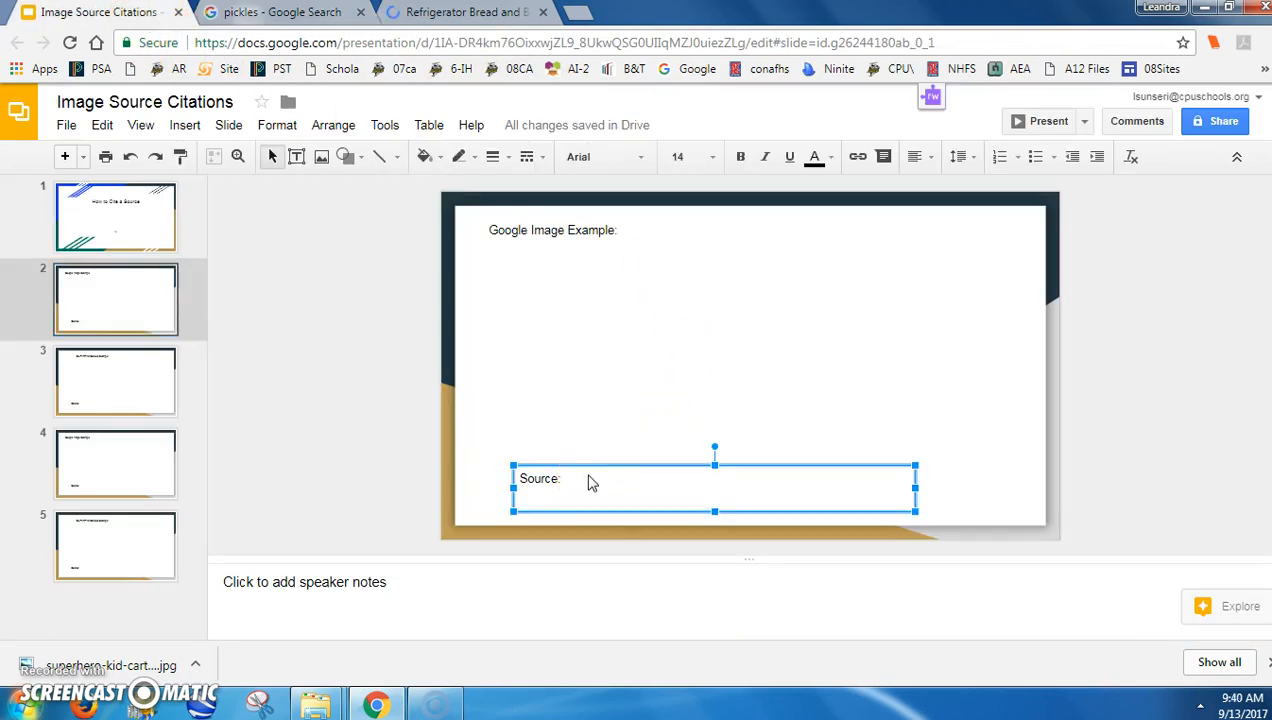
pyautogui.click(539, 478)
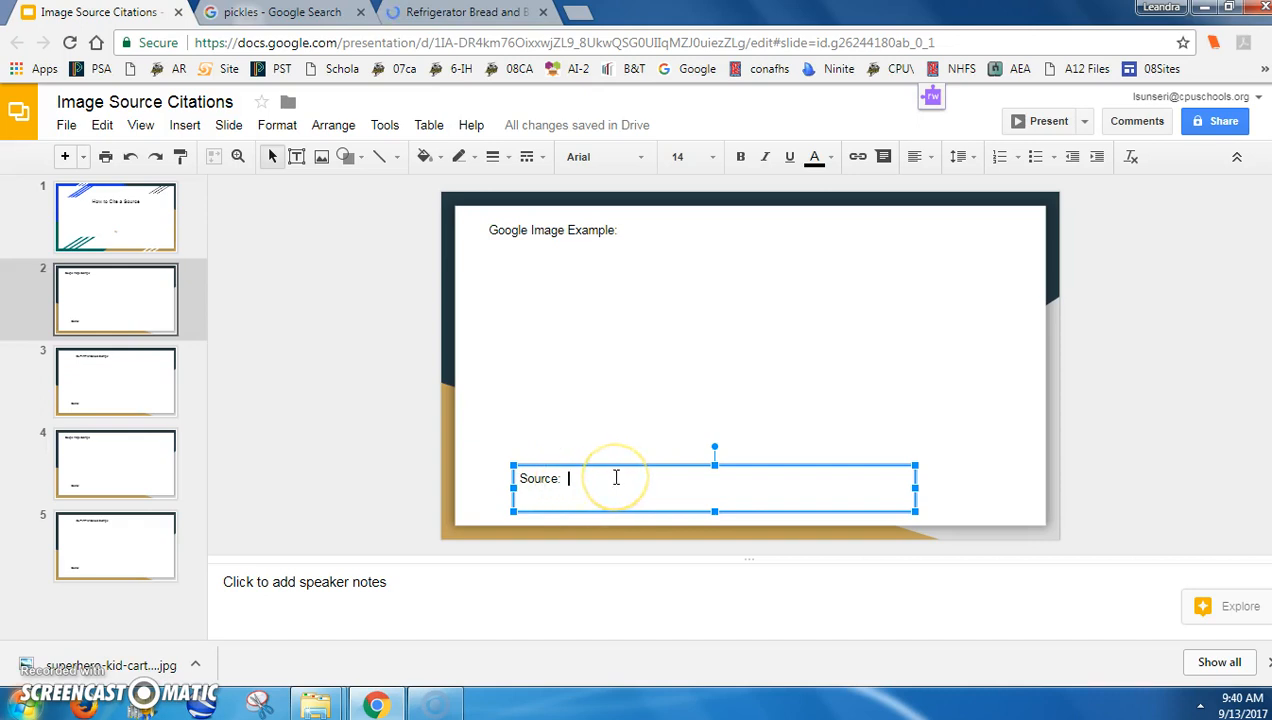
pyautogui.write('Brown E')
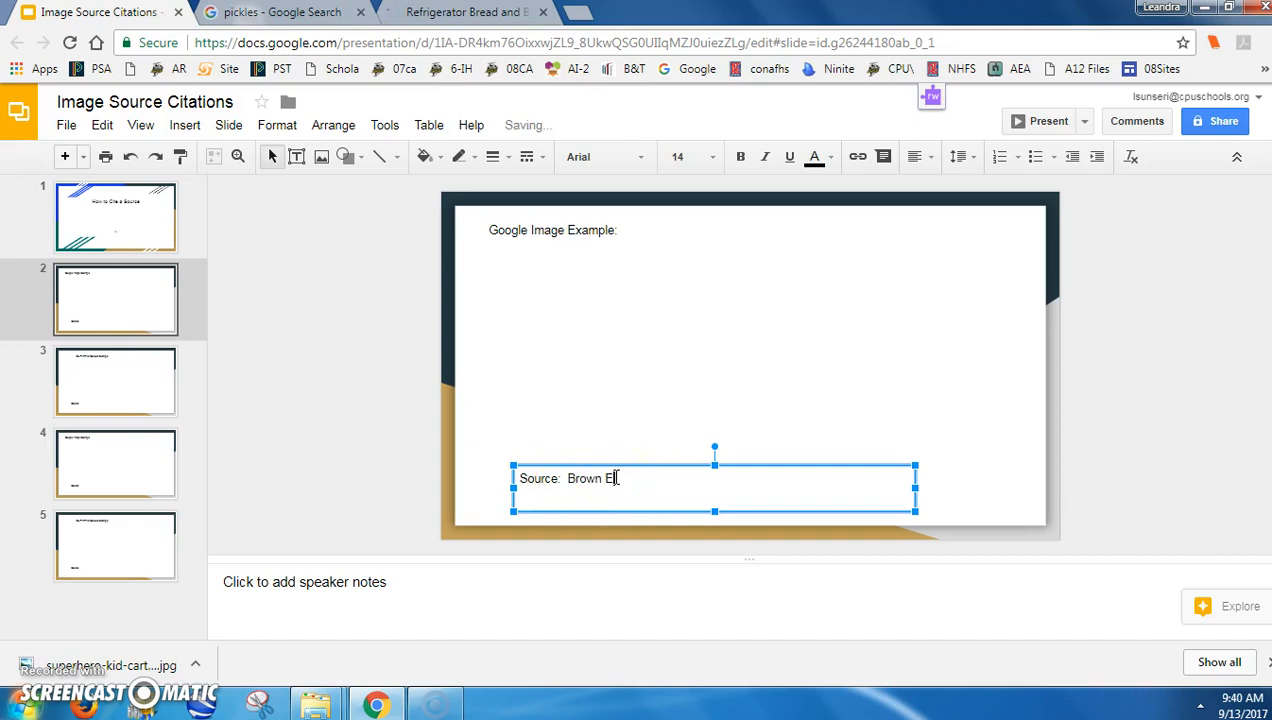
pyautogui.write('yed Bak')
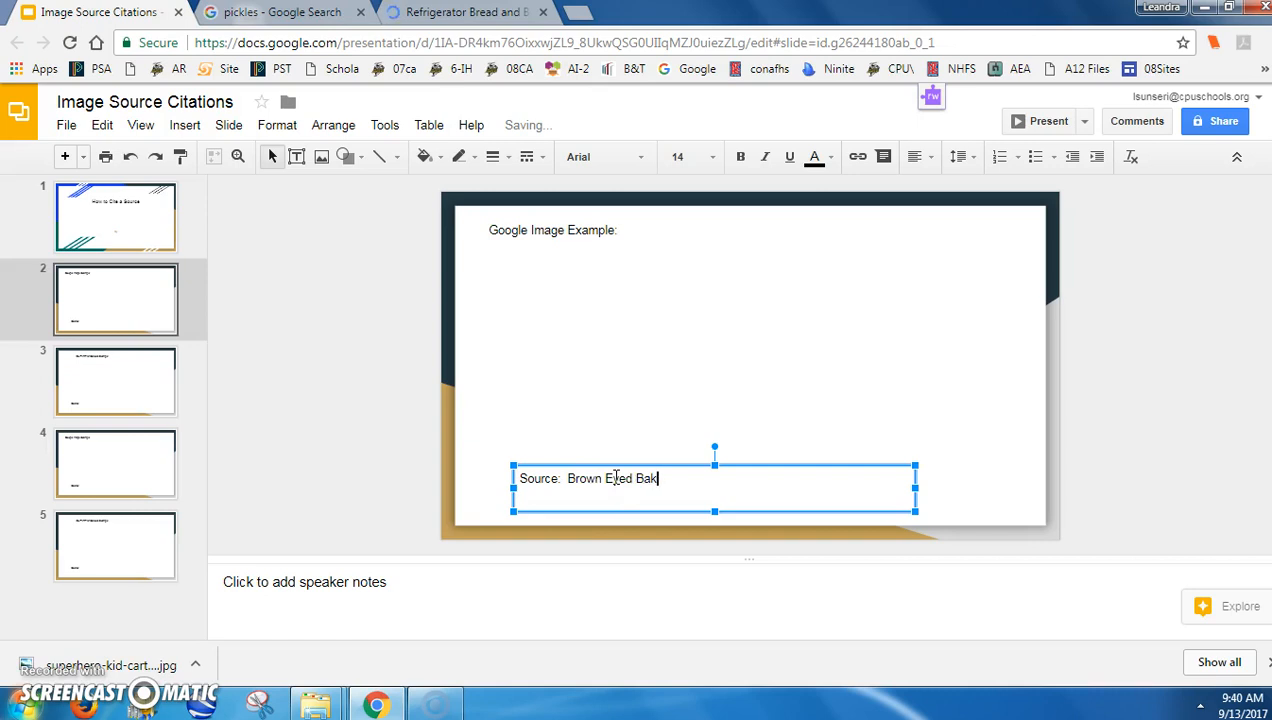
pyautogui.write('er')
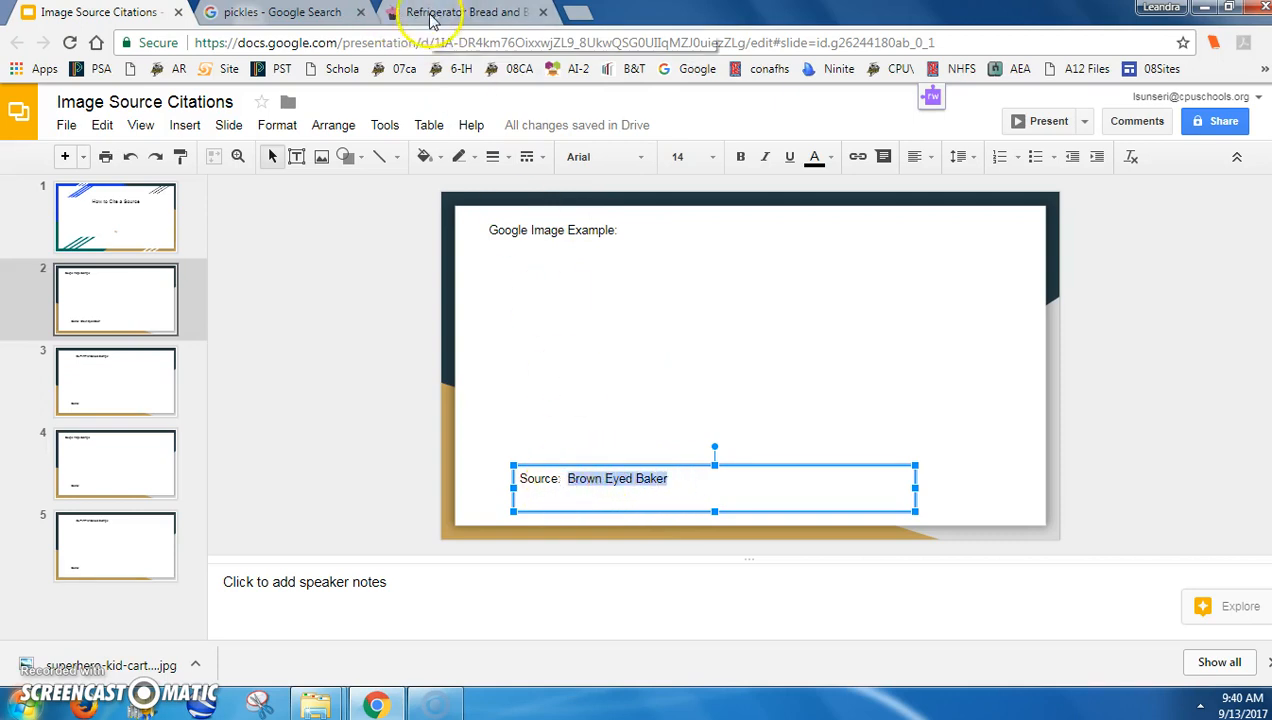
pyautogui.click(460, 12)
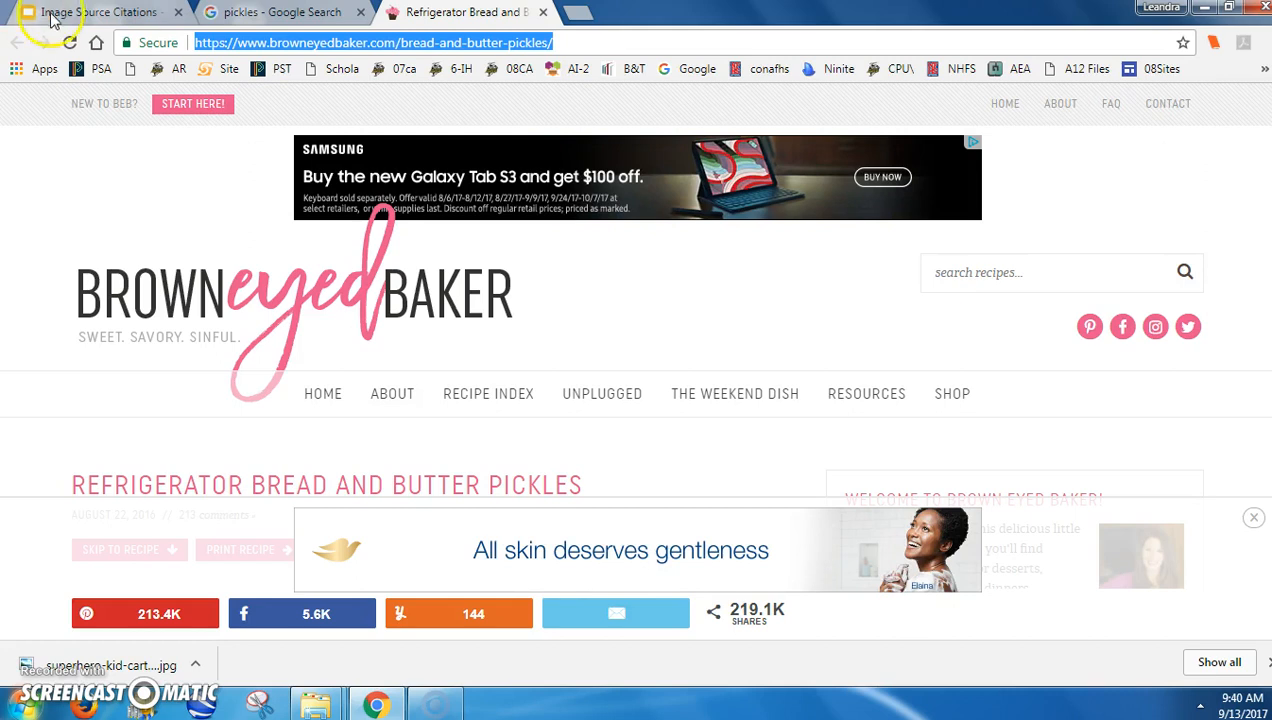
pyautogui.click(97, 12)
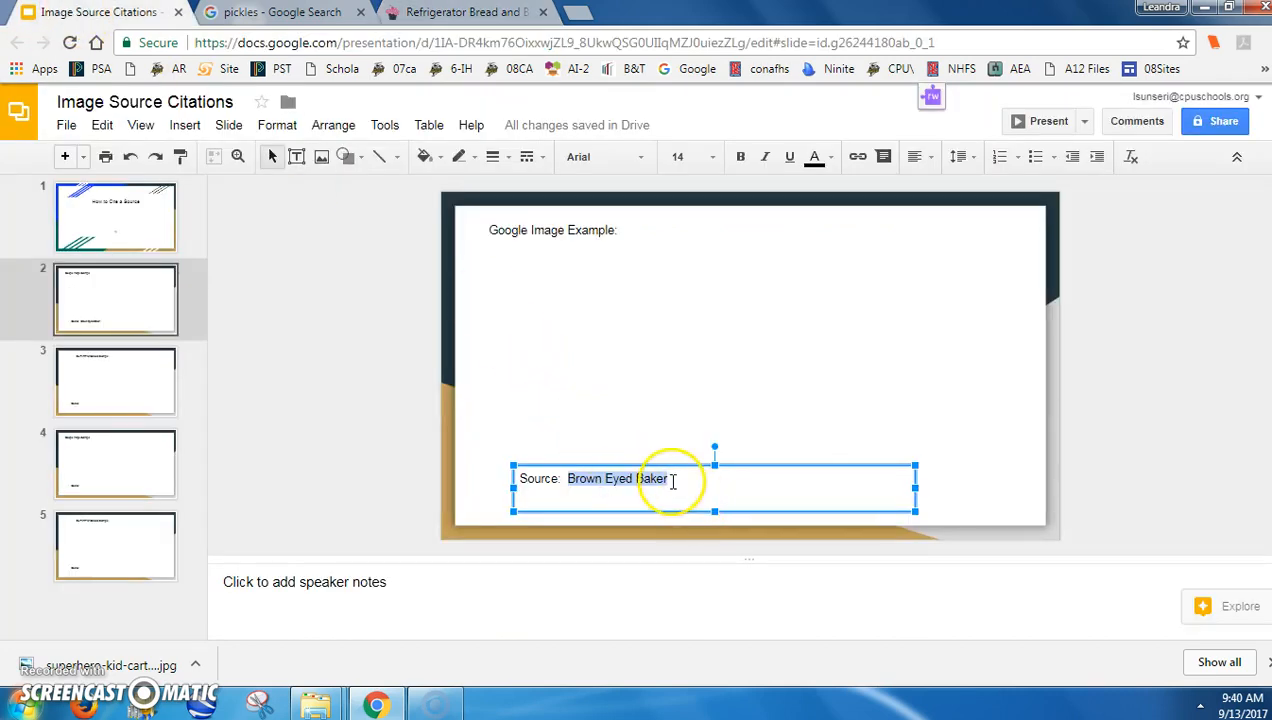
# Step: Link 'Brown Eyed Baker' to the bread-and-butter pickles recipe URL via Insert > Link
pyautogui.click(184, 124)
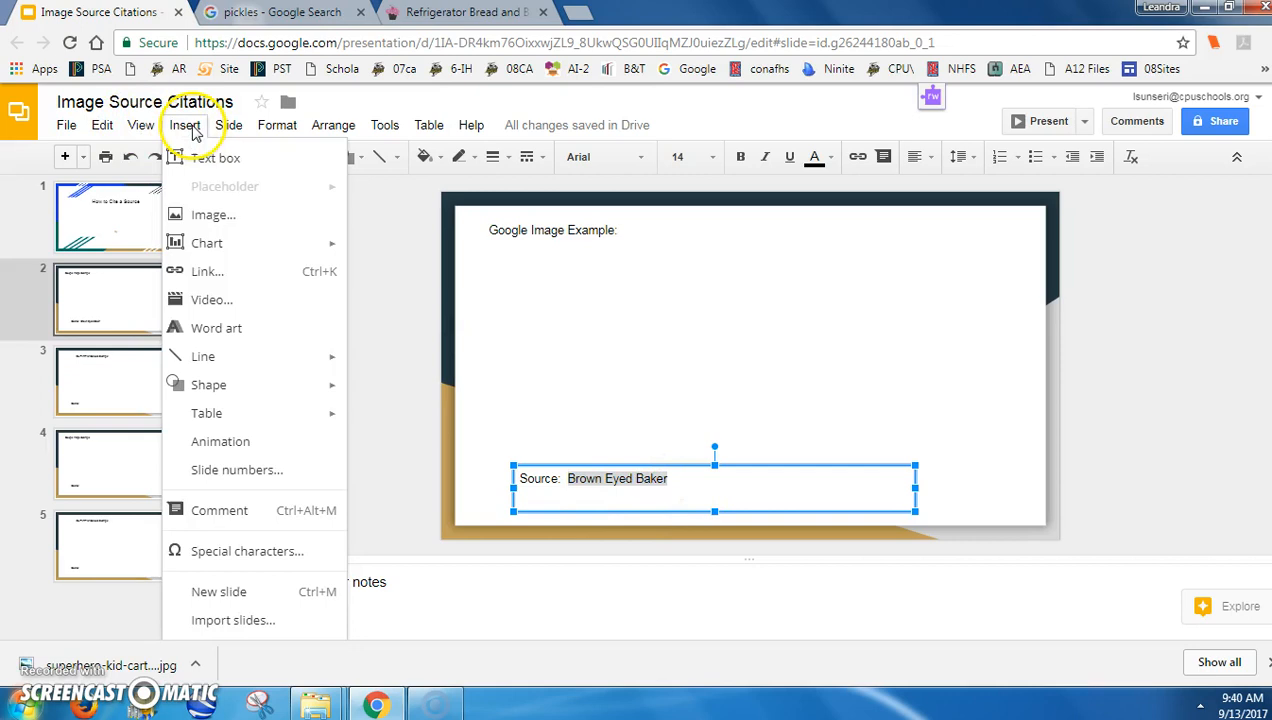
pyautogui.click(207, 271)
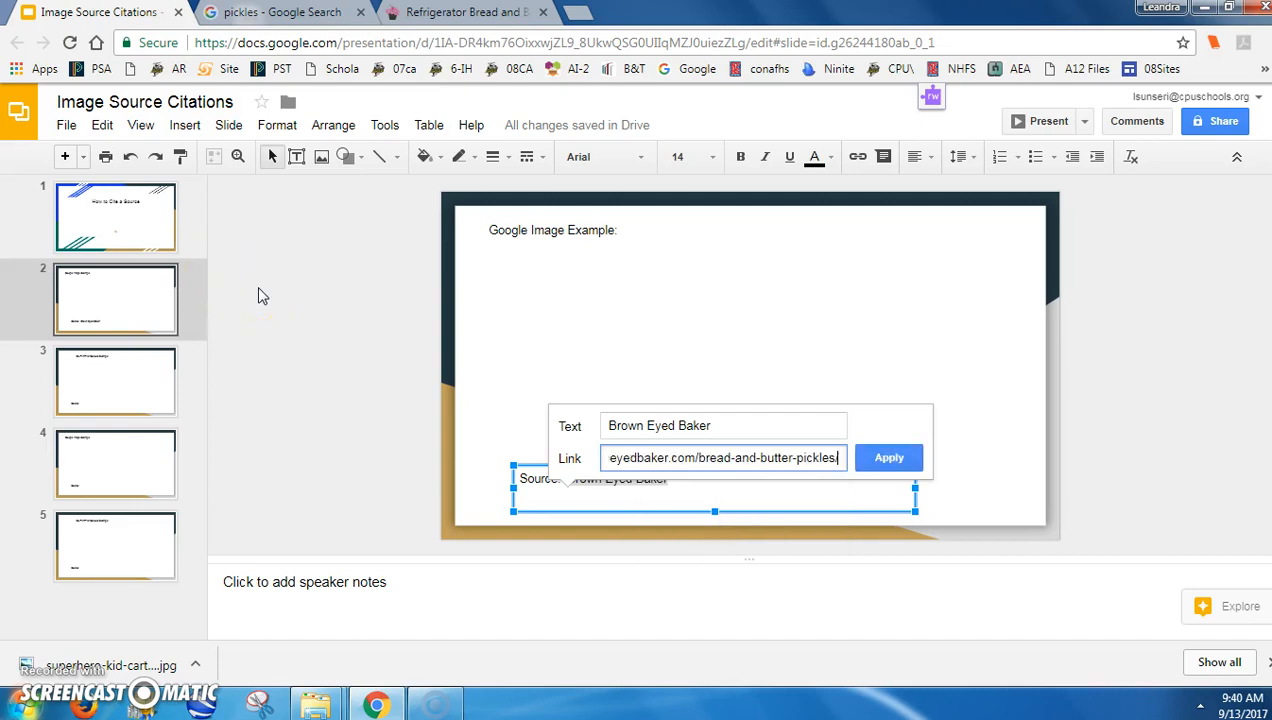
pyautogui.click(887, 457)
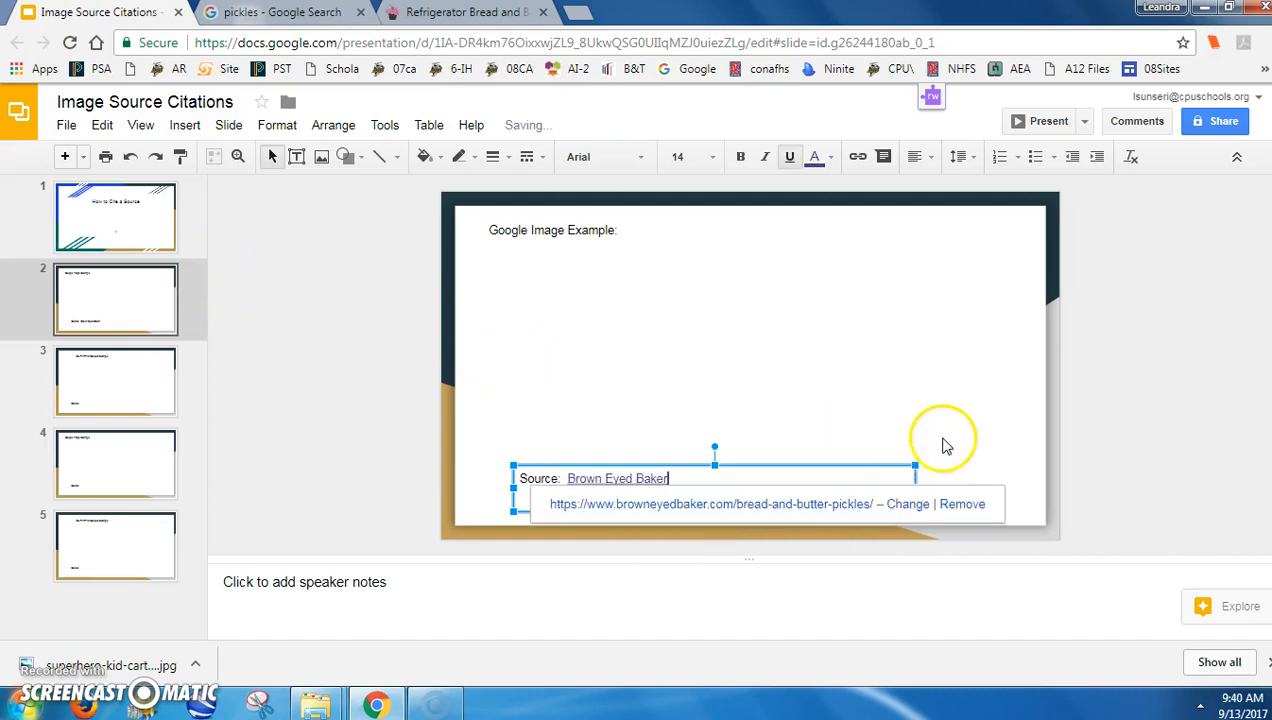
pyautogui.click(945, 430)
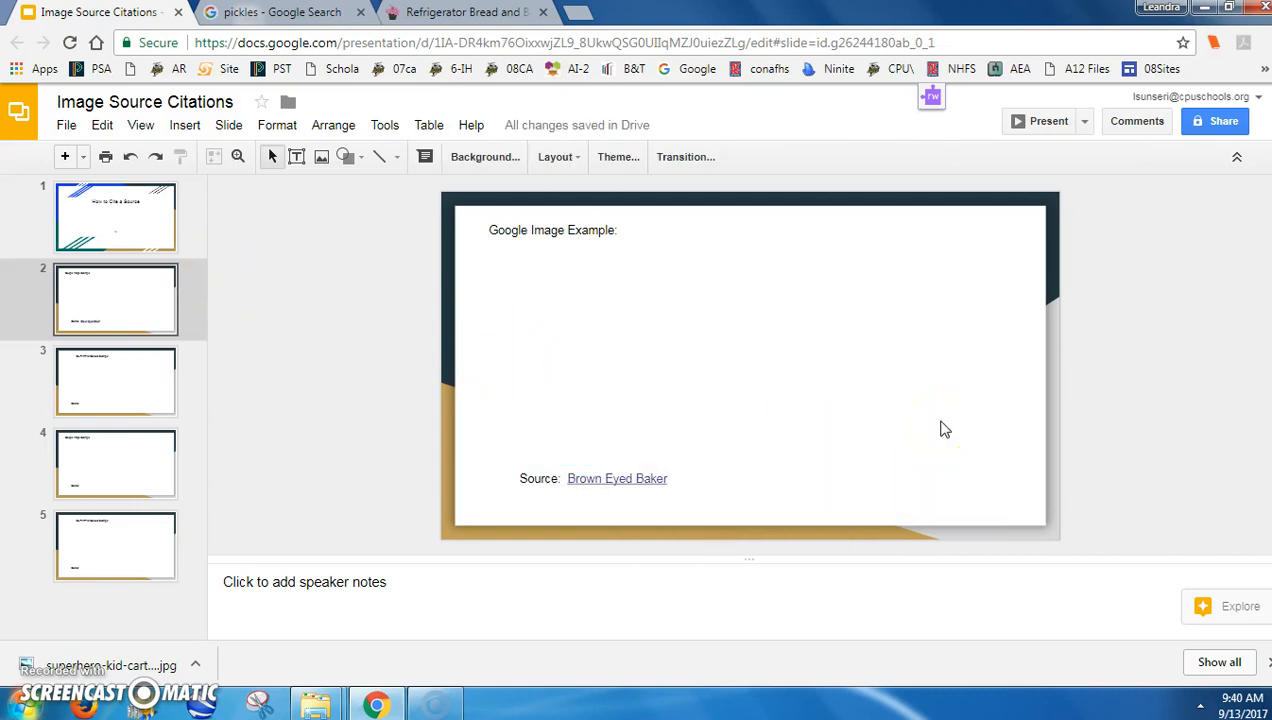
pyautogui.moveTo(660, 365)
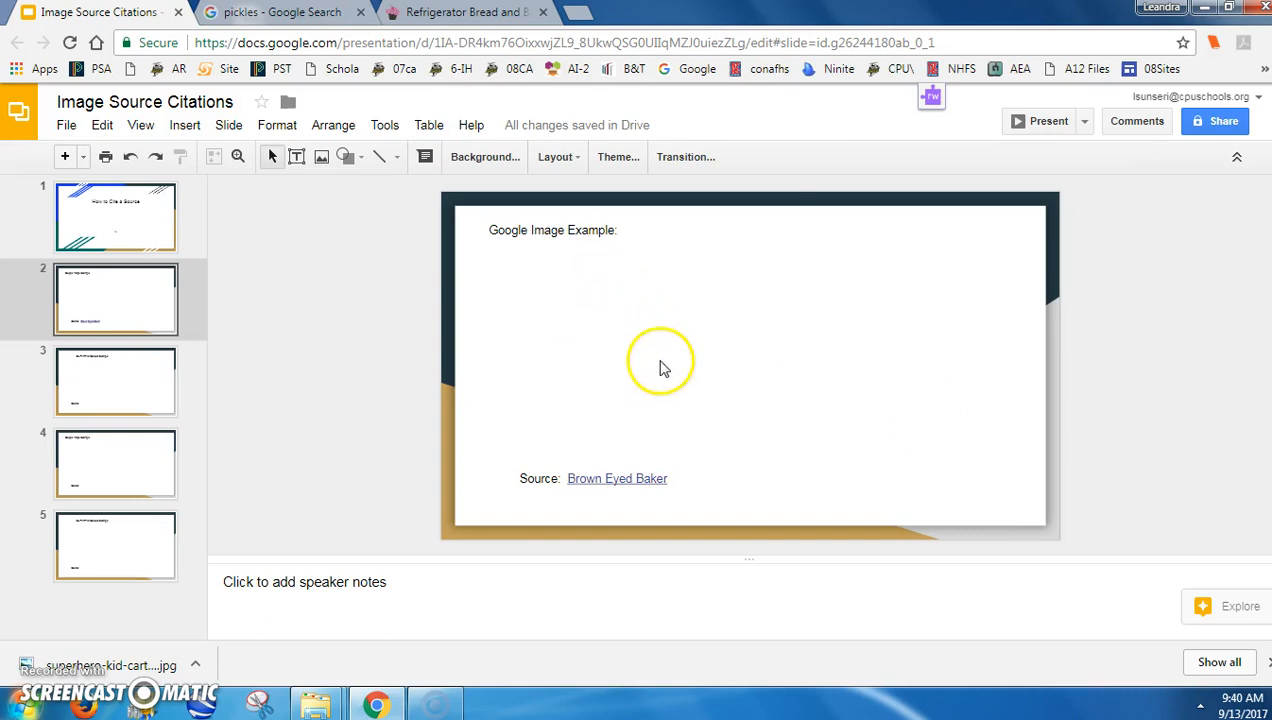
pyautogui.moveTo(568, 322)
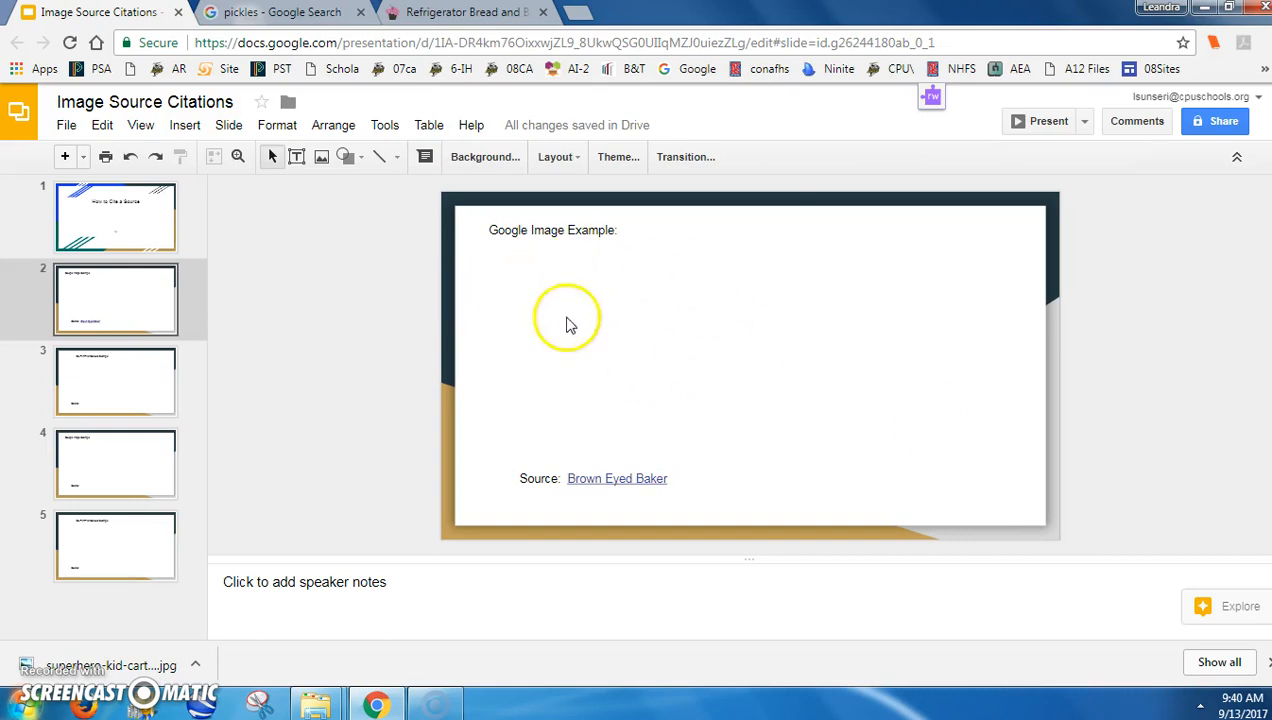
pyautogui.moveTo(178, 124)
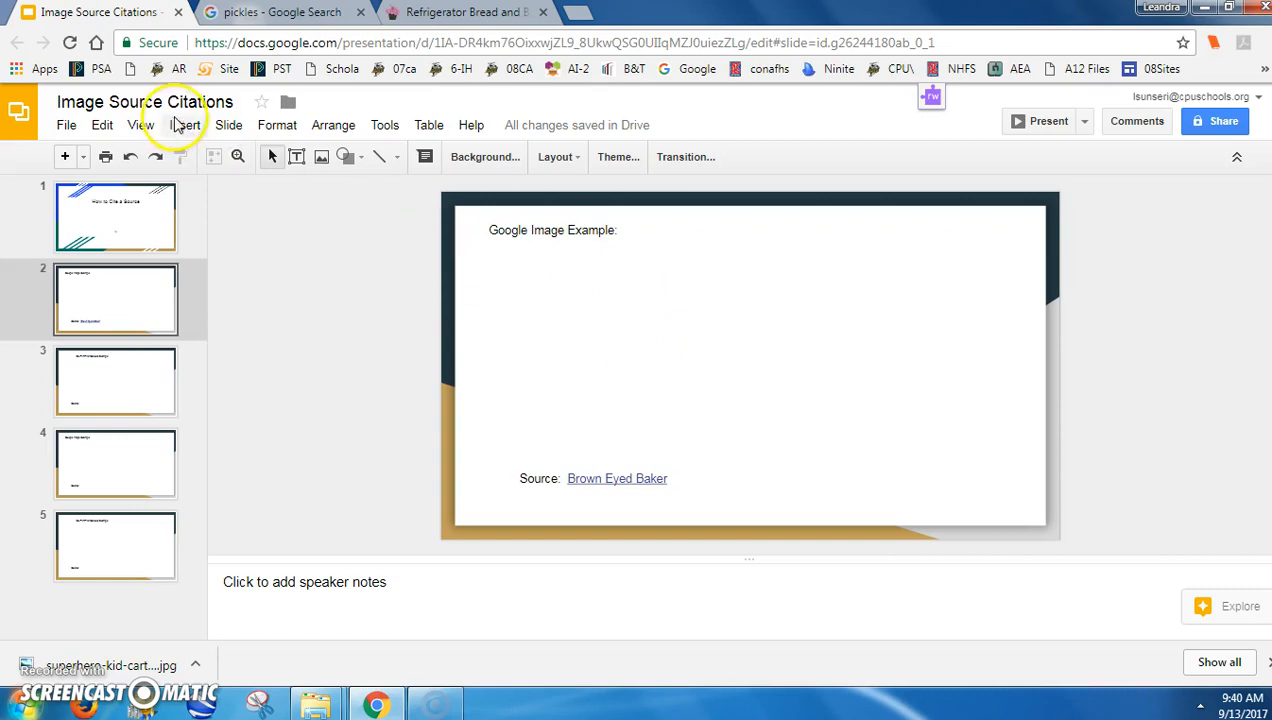
pyautogui.moveTo(140, 124)
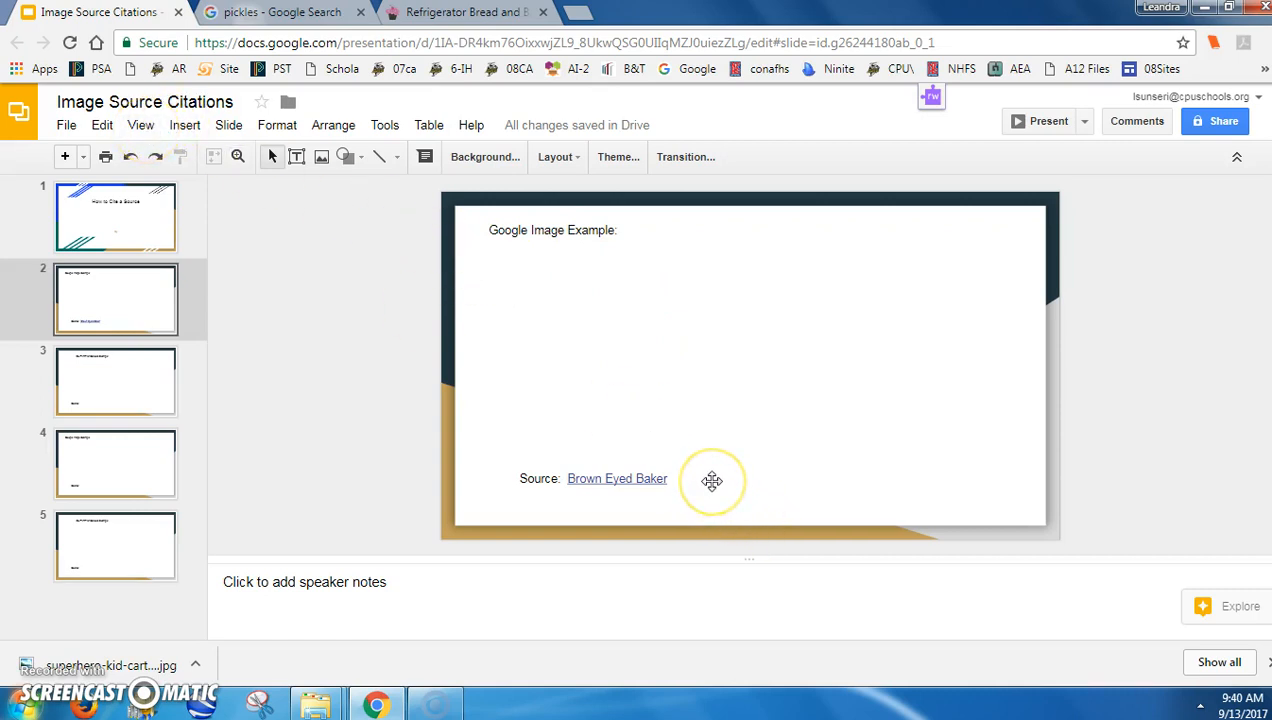
pyautogui.moveTo(752, 480)
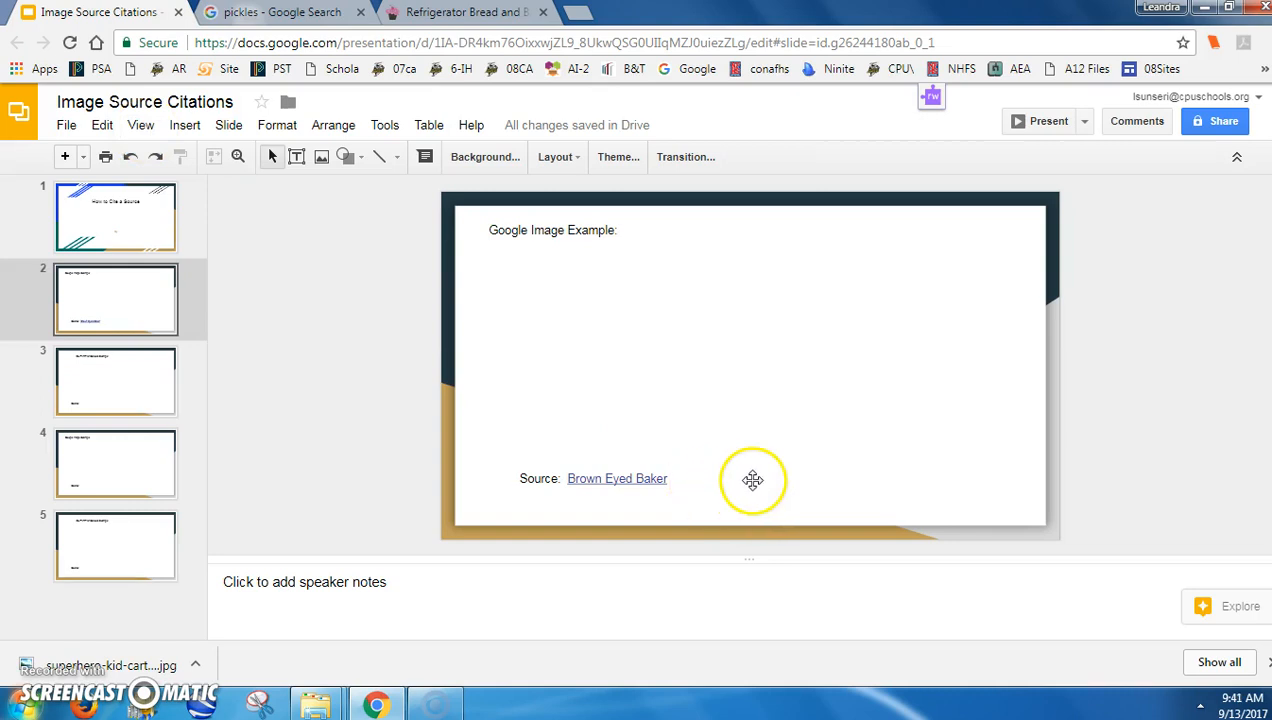
pyautogui.moveTo(342, 205)
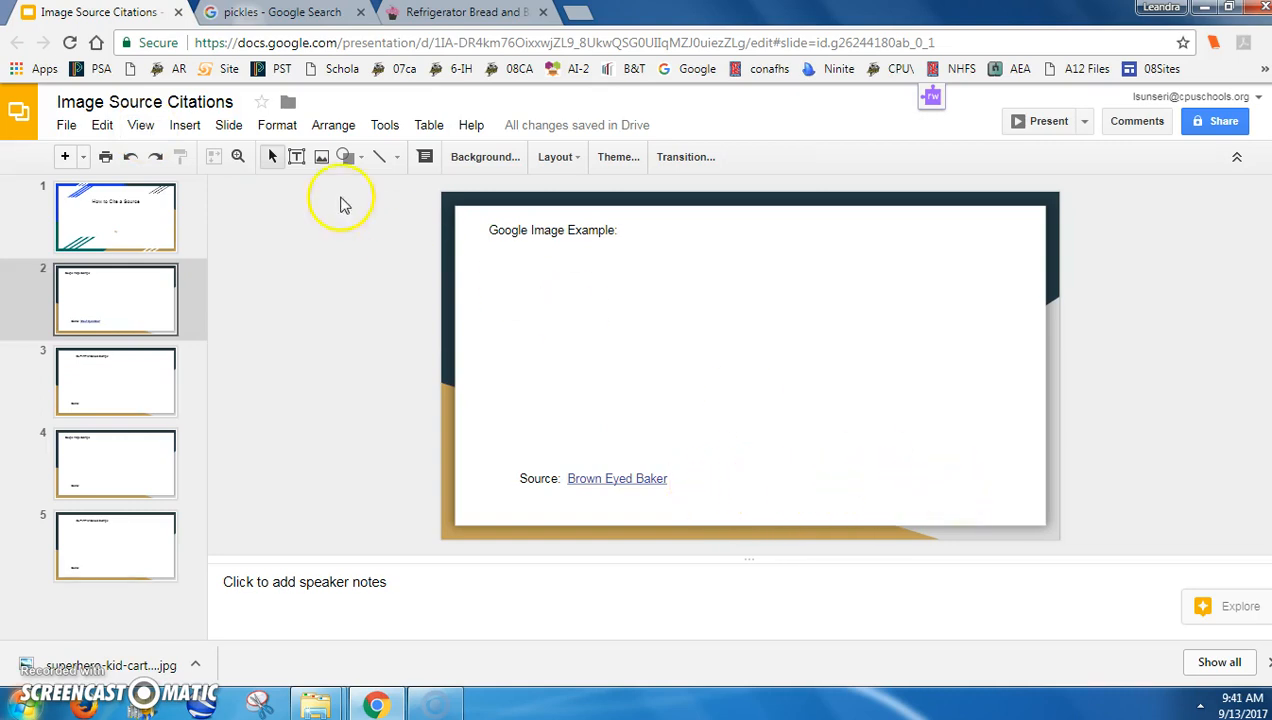
# Step: Present the slideshow full screen from View > Present
pyautogui.click(140, 124)
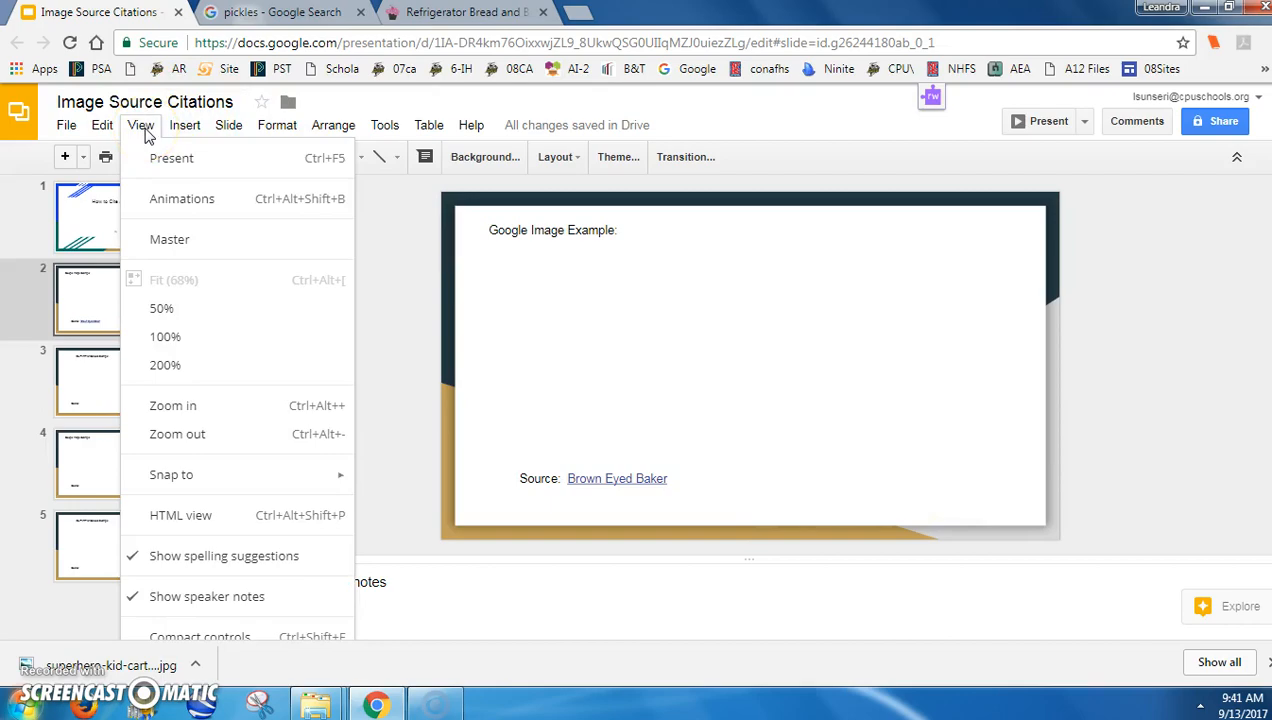
pyautogui.click(171, 158)
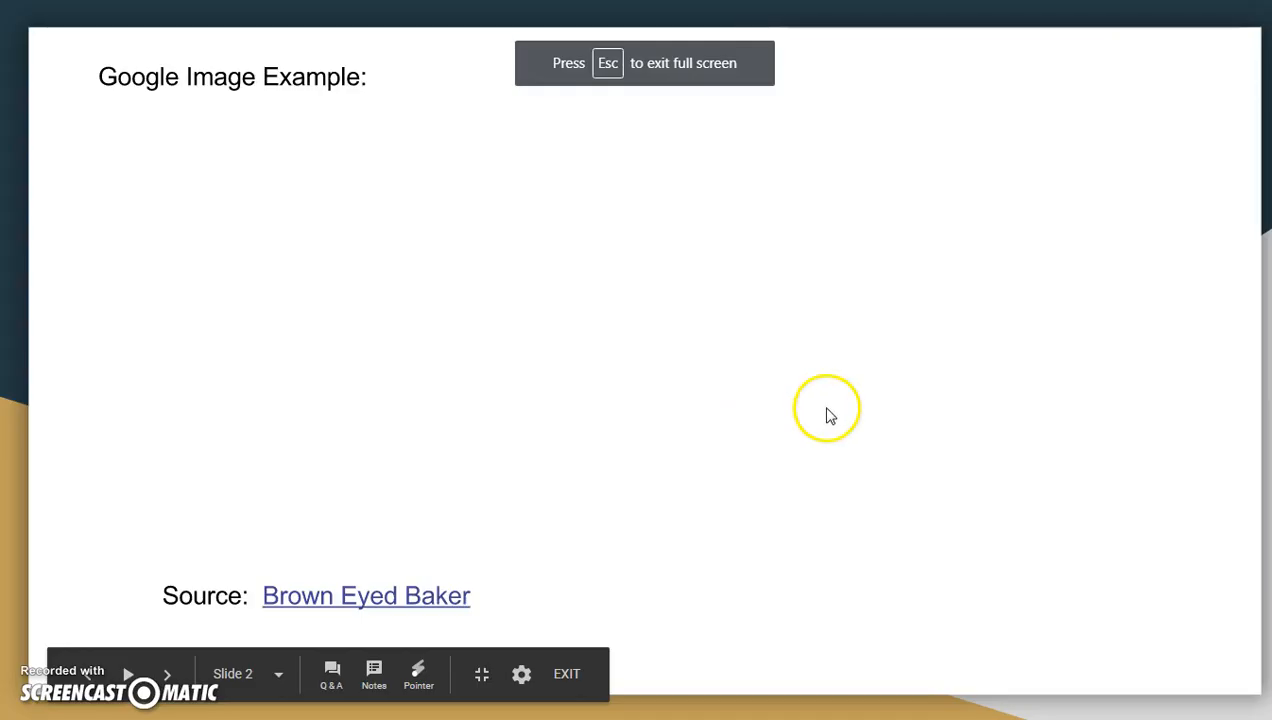
pyautogui.moveTo(435, 596)
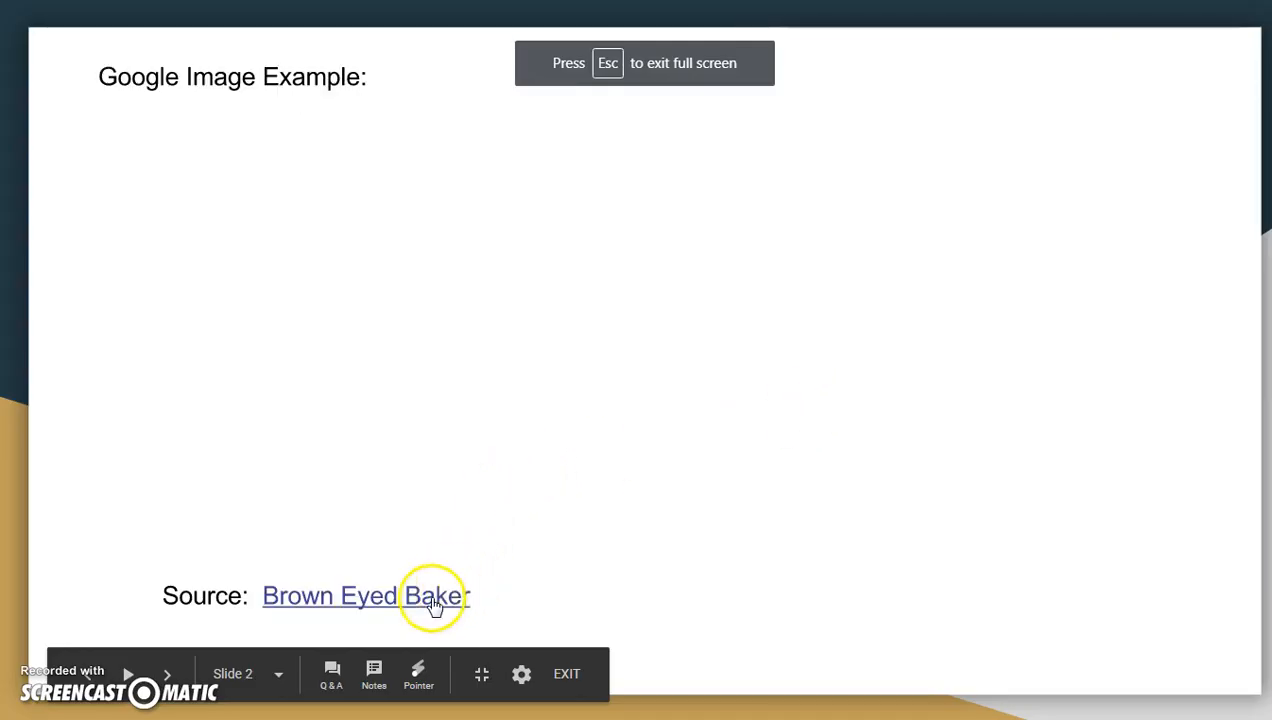
# Step: Test the Brown Eyed Baker link in presentation mode, then exit to the editor
pyautogui.click(432, 595)
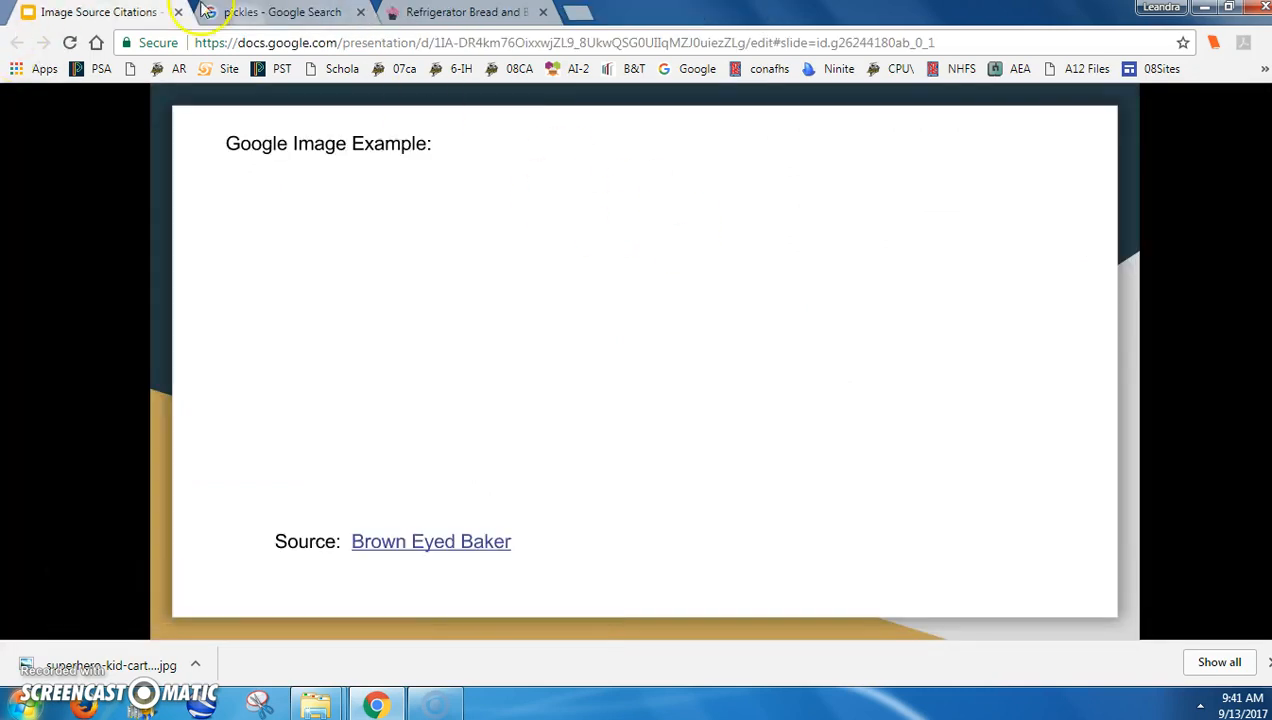
pyautogui.click(460, 12)
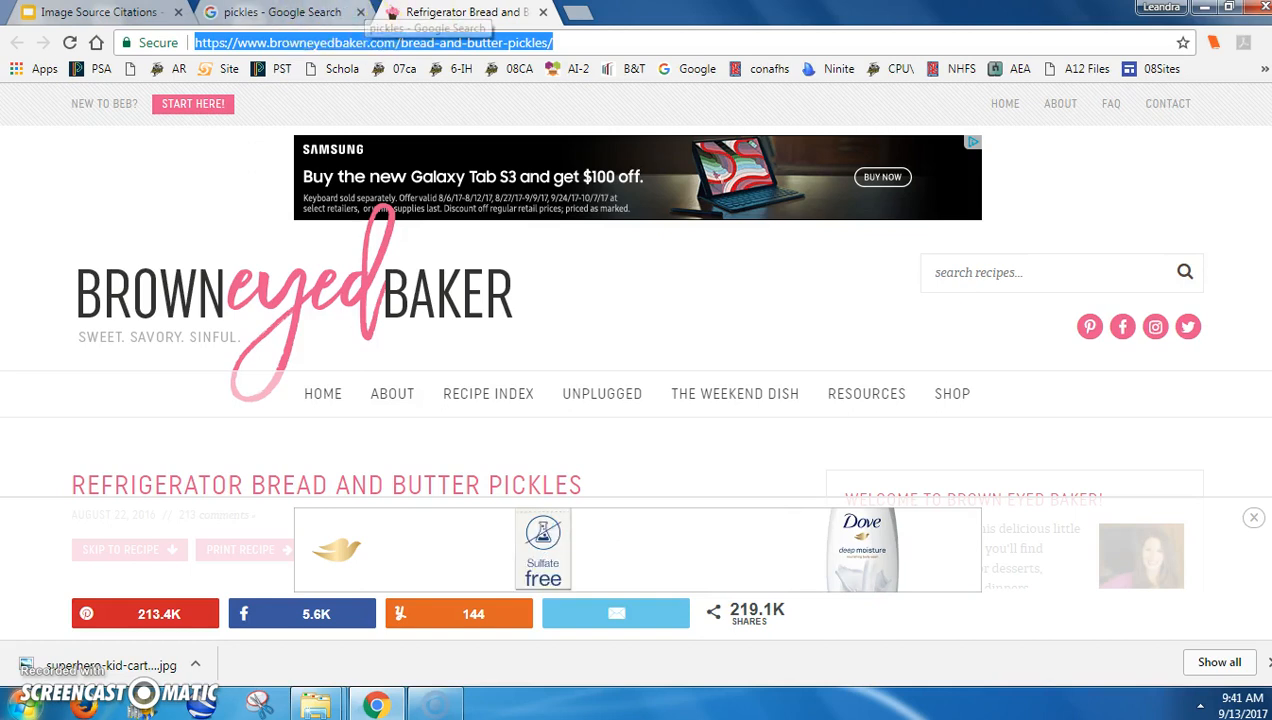
pyautogui.click(90, 11)
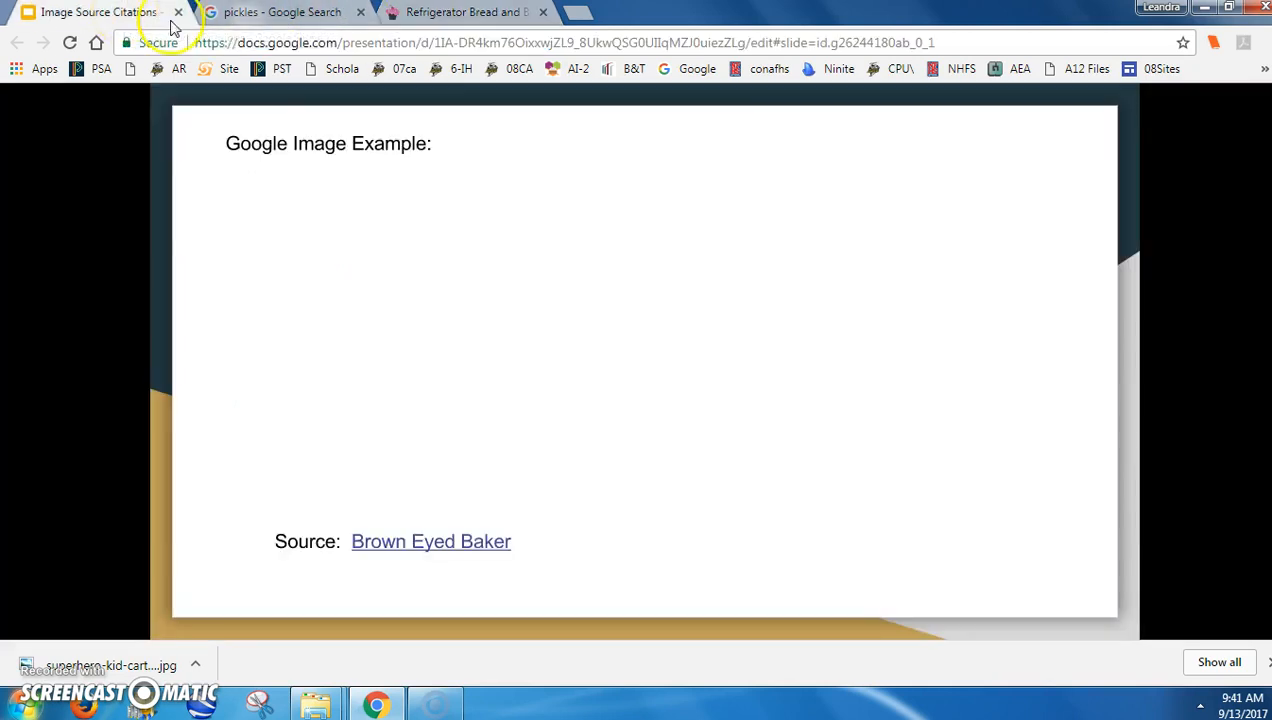
pyautogui.moveTo(1153, 474)
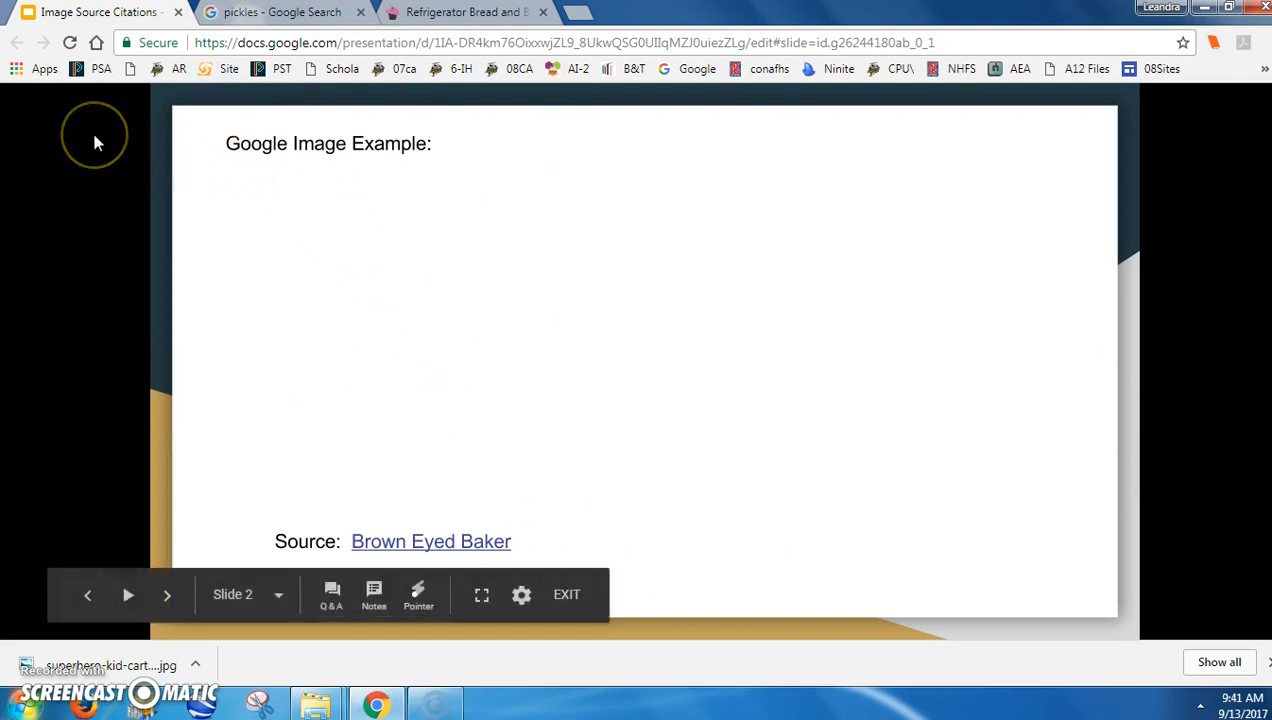
pyautogui.click(566, 594)
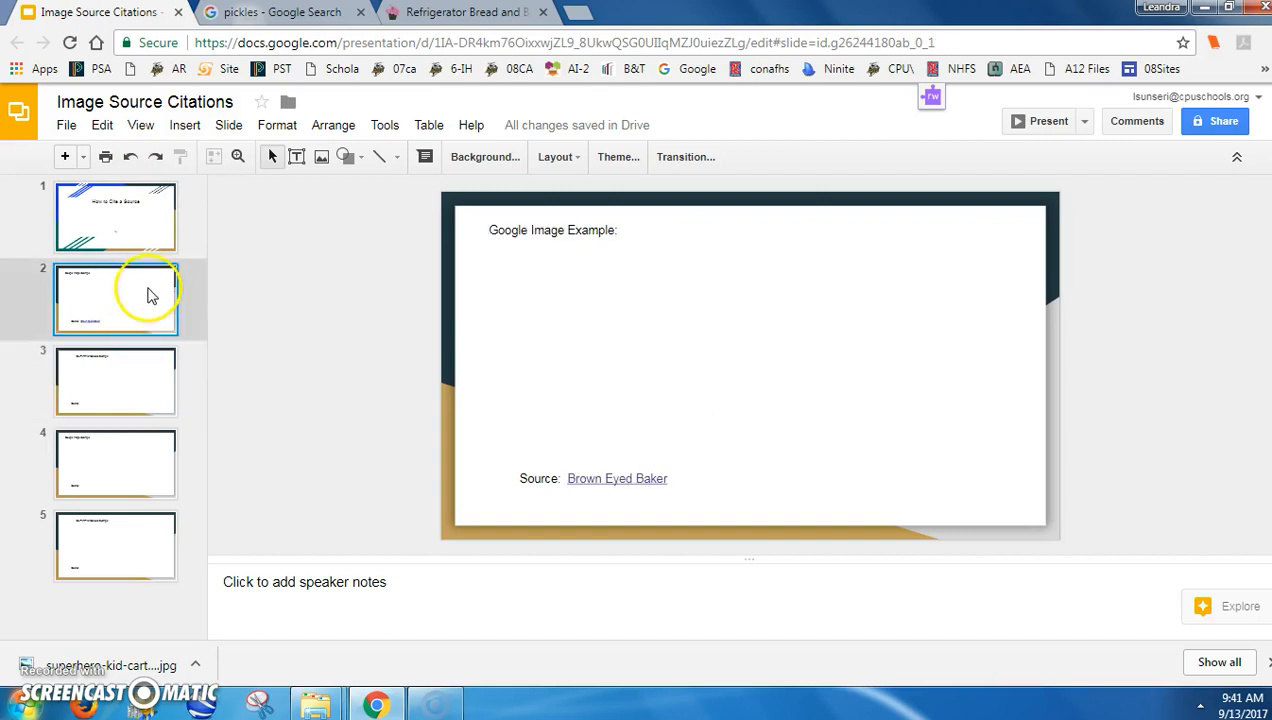
# Step: On slide 3, type 'CLIPART for Schools' after 'Source:'
pyautogui.click(115, 381)
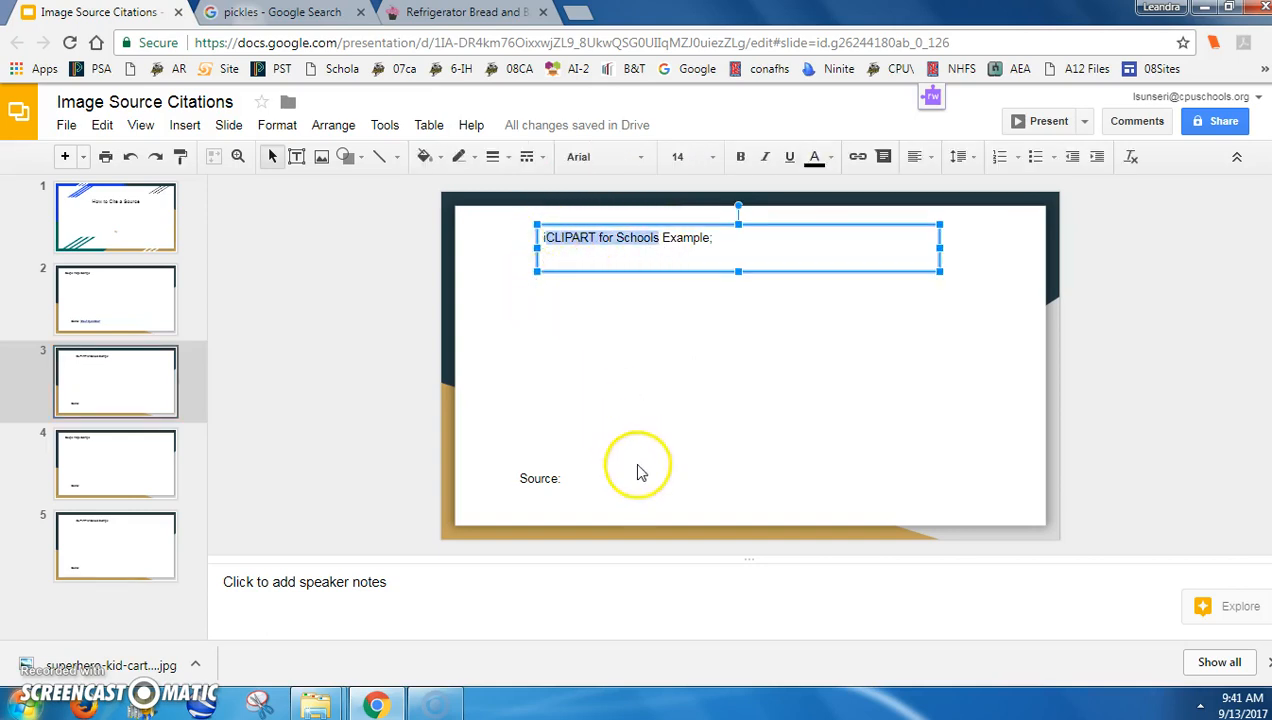
pyautogui.click(600, 478)
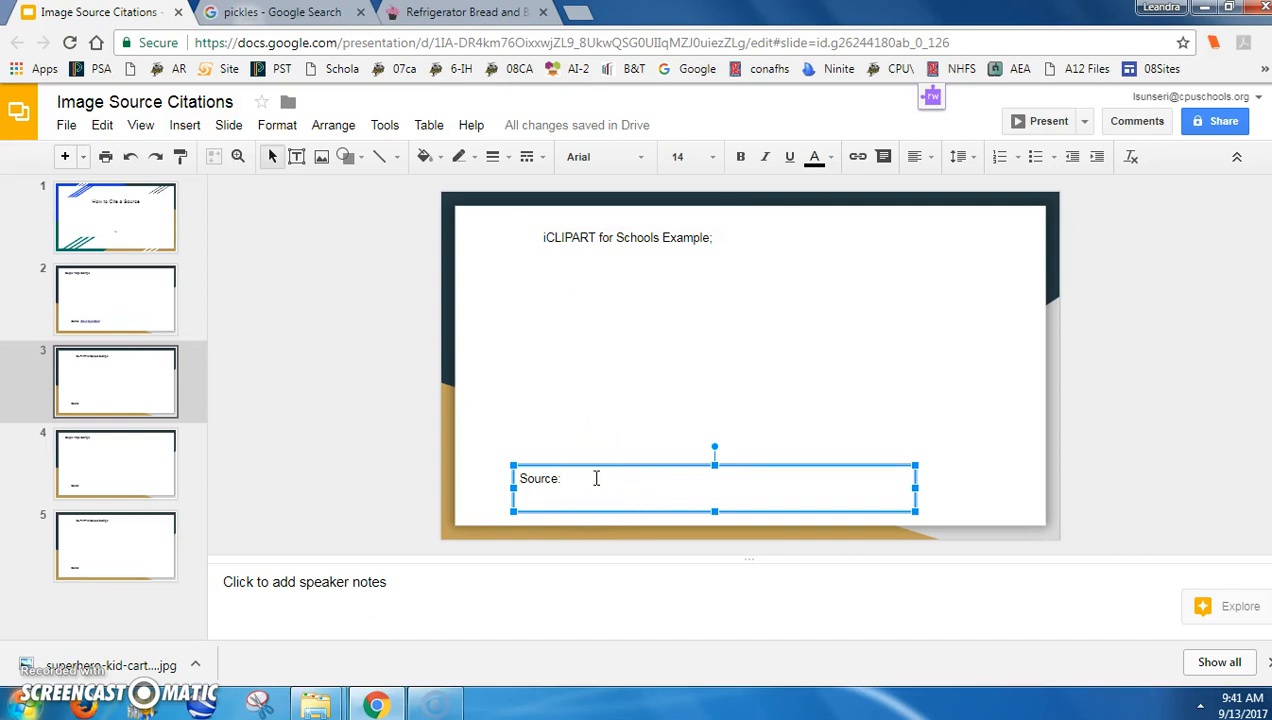
pyautogui.write('CLIPART for Schools')
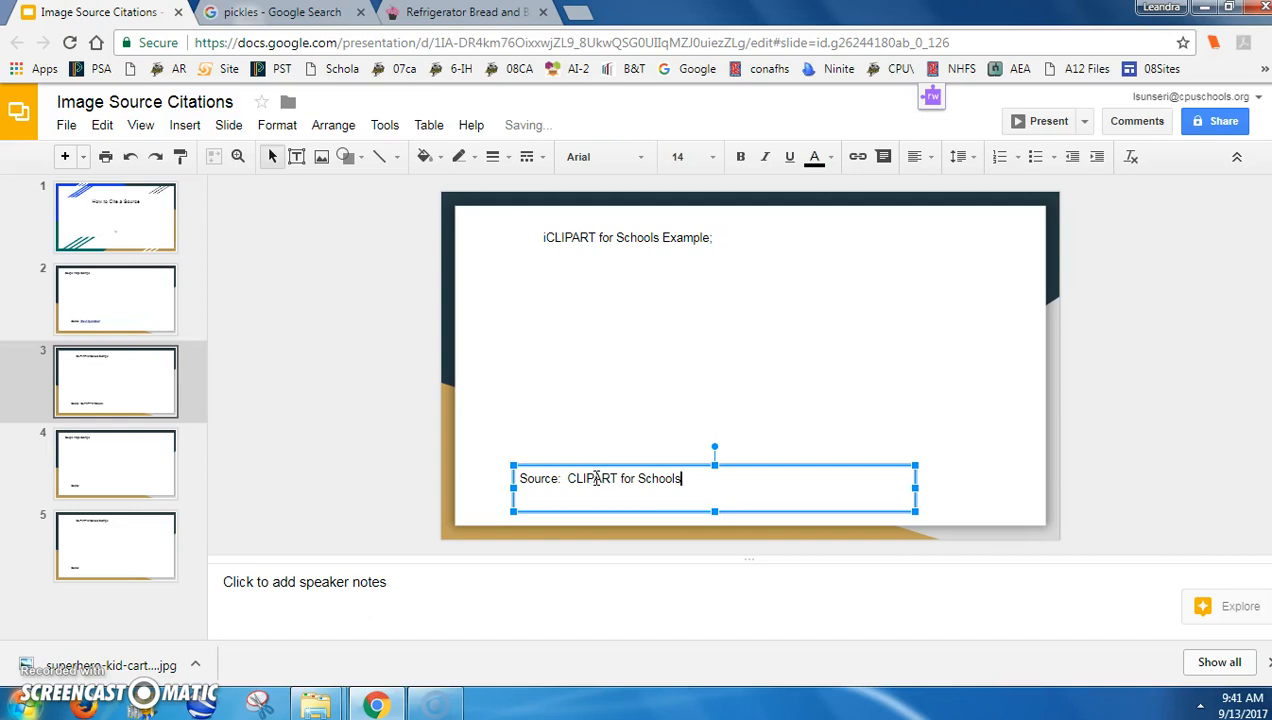
pyautogui.moveTo(895, 15)
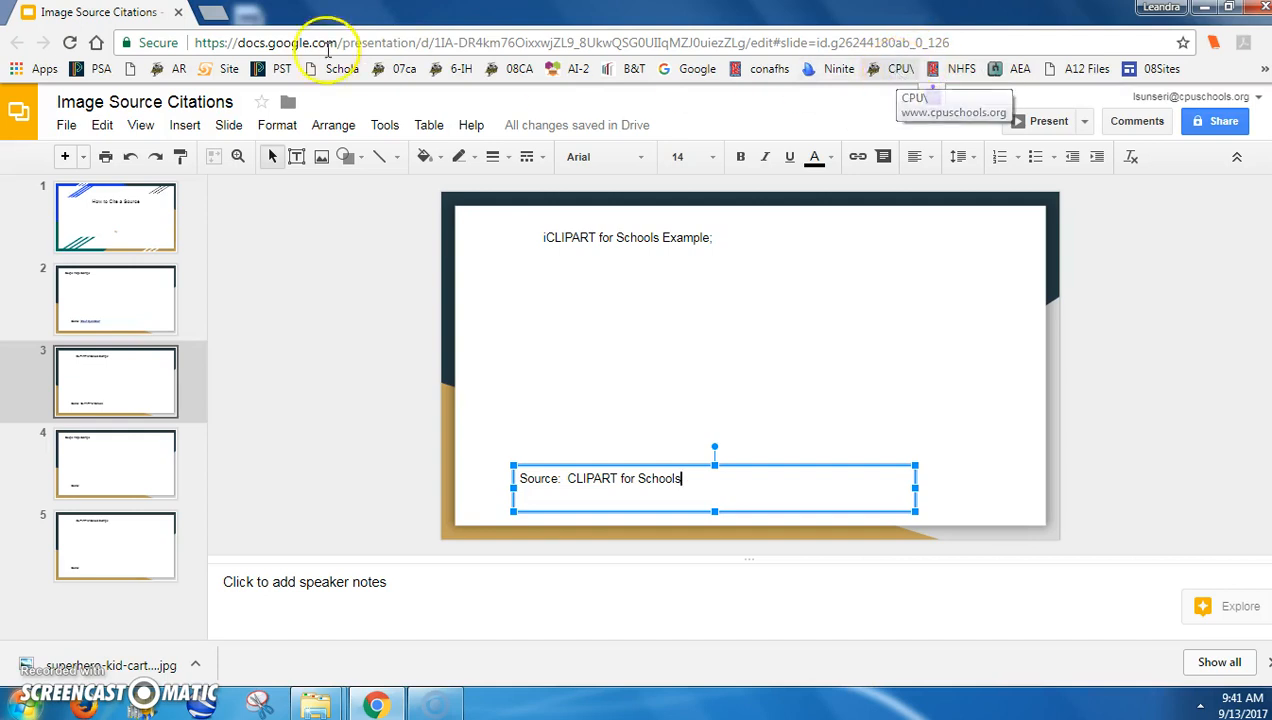
# Step: Reach GWAEA Online Resources through the CPU bookmark's Quick Links and scroll to iCLIPART
pyautogui.click(898, 68)
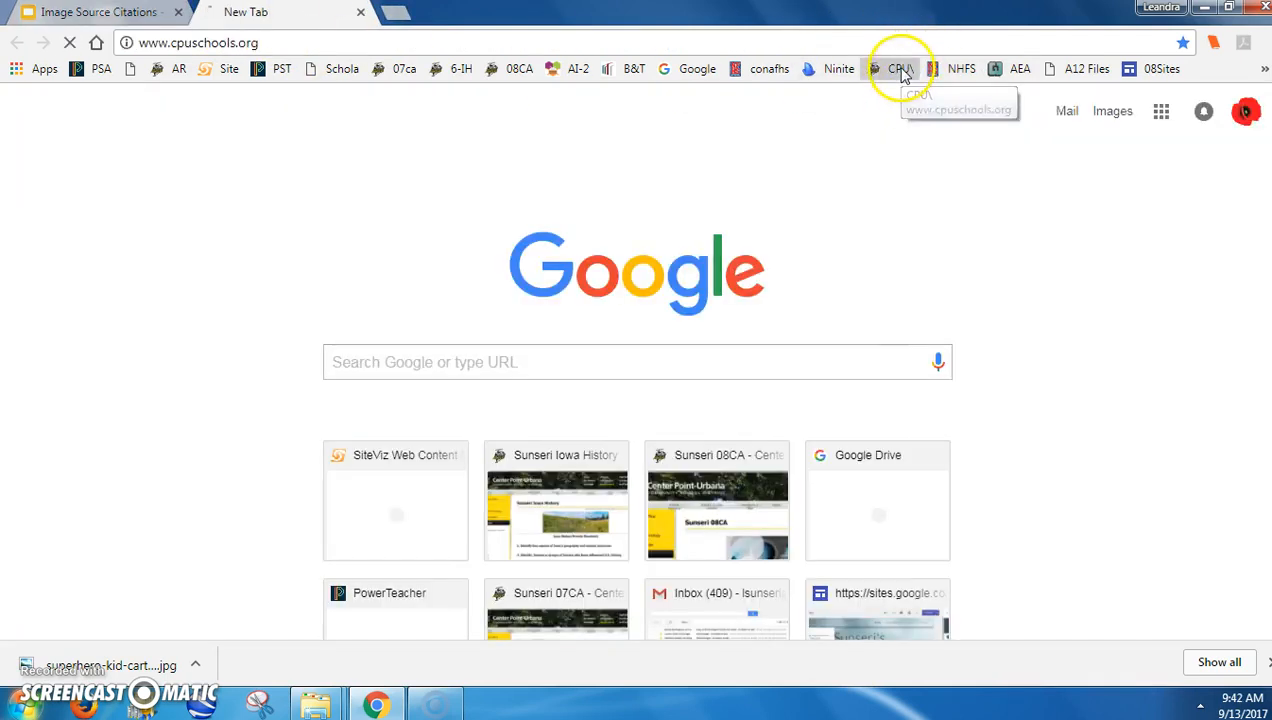
pyautogui.click(898, 68)
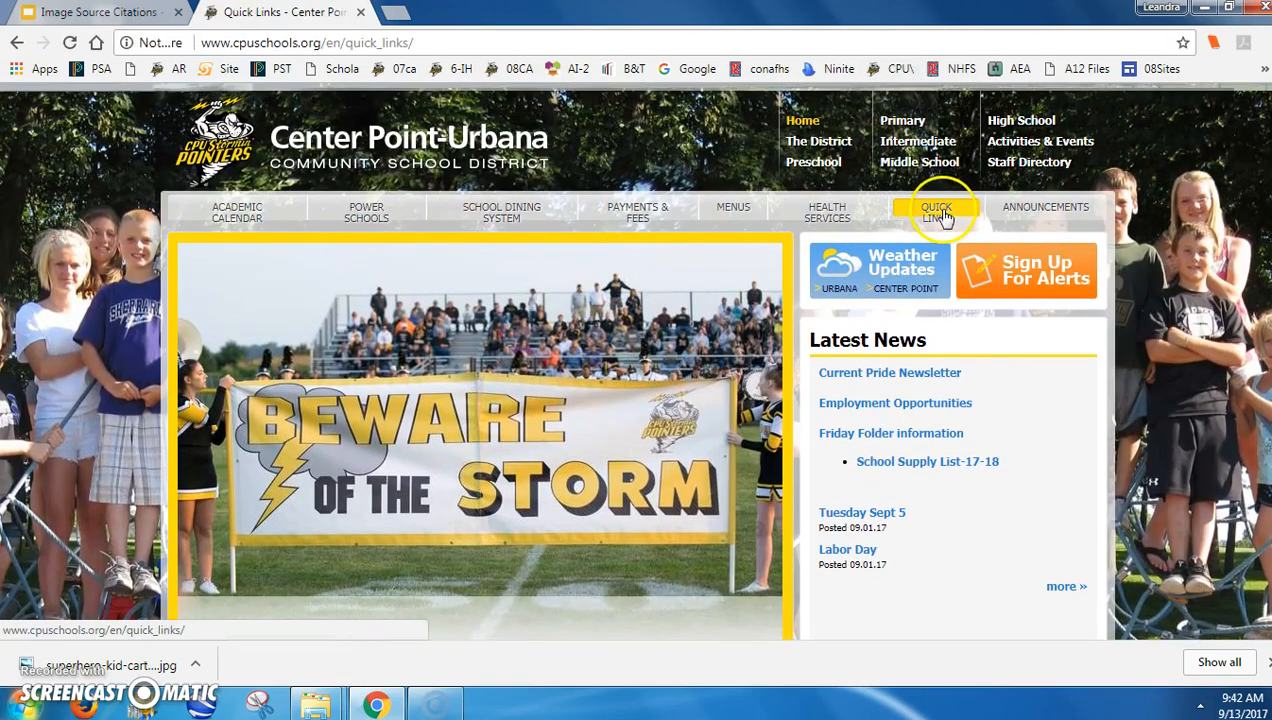
pyautogui.click(936, 212)
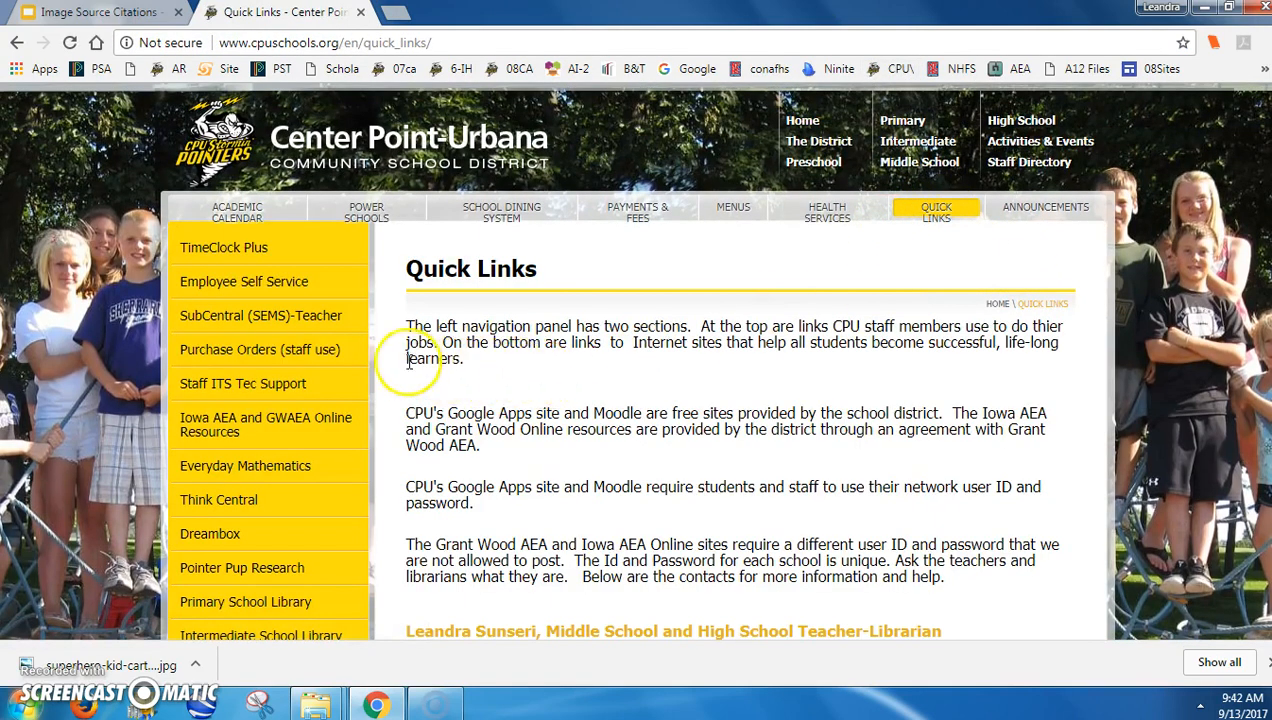
pyautogui.moveTo(280, 424)
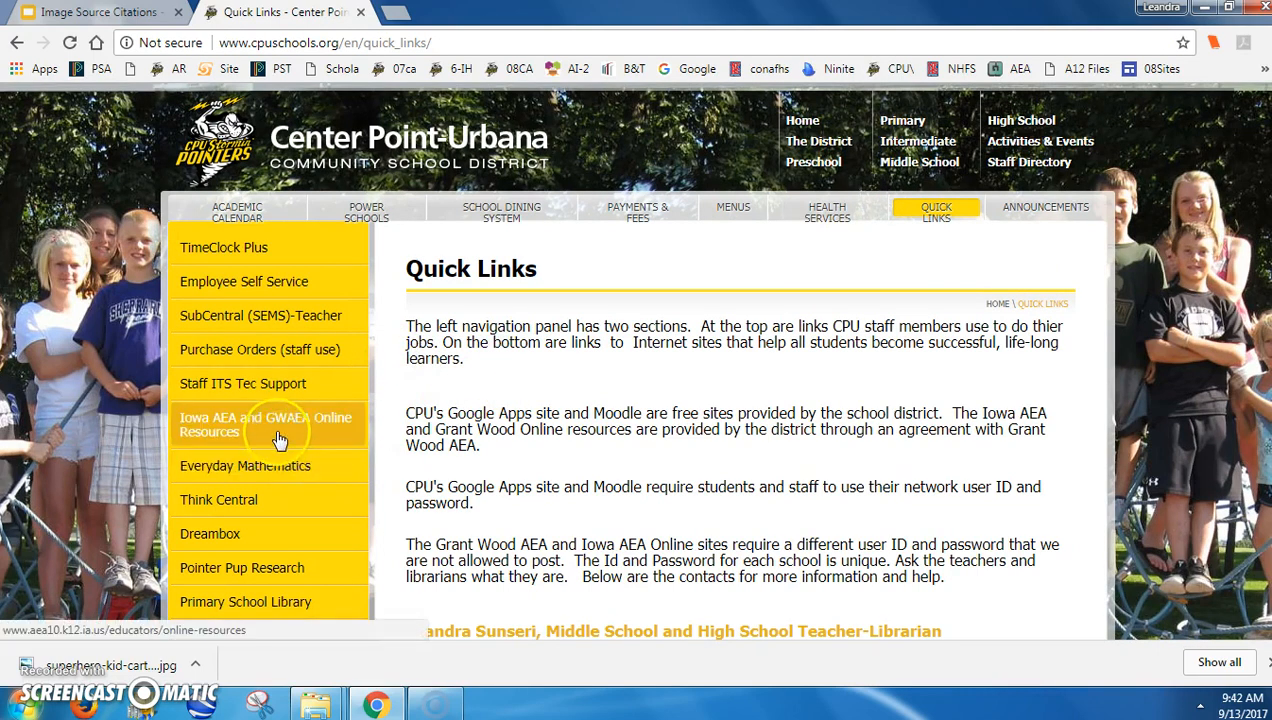
pyautogui.click(266, 424)
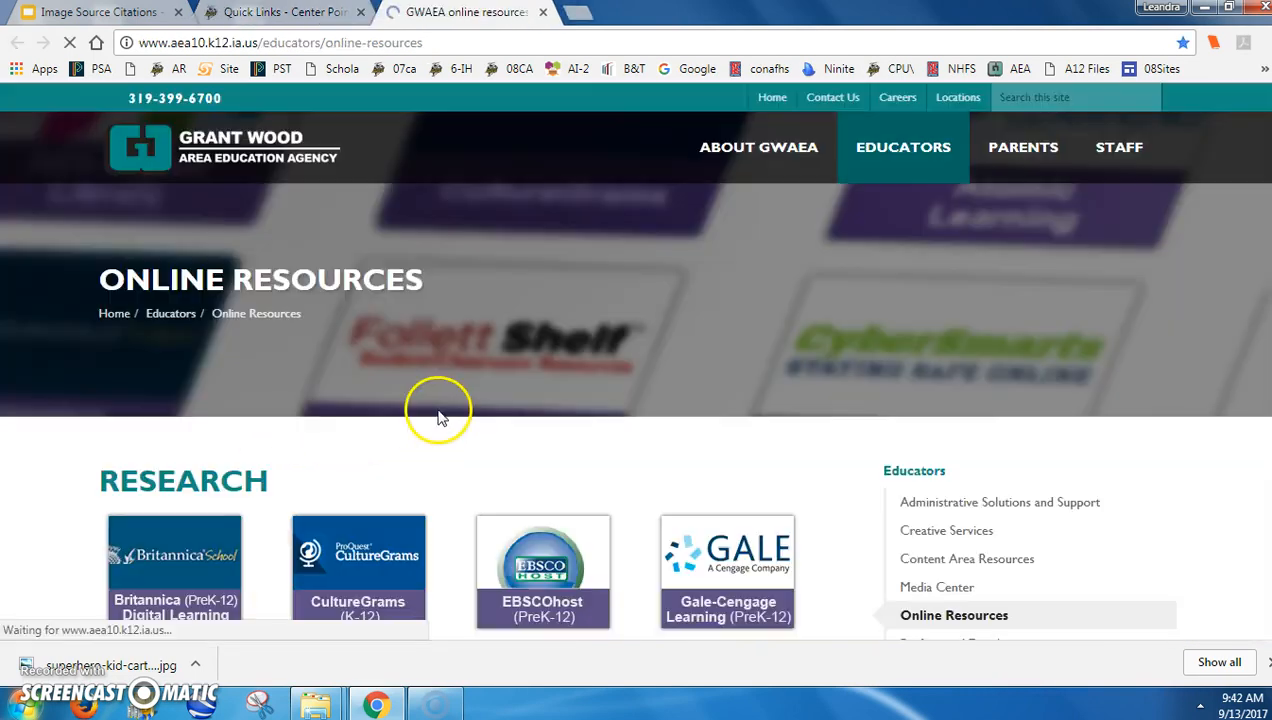
pyautogui.scroll(-3)
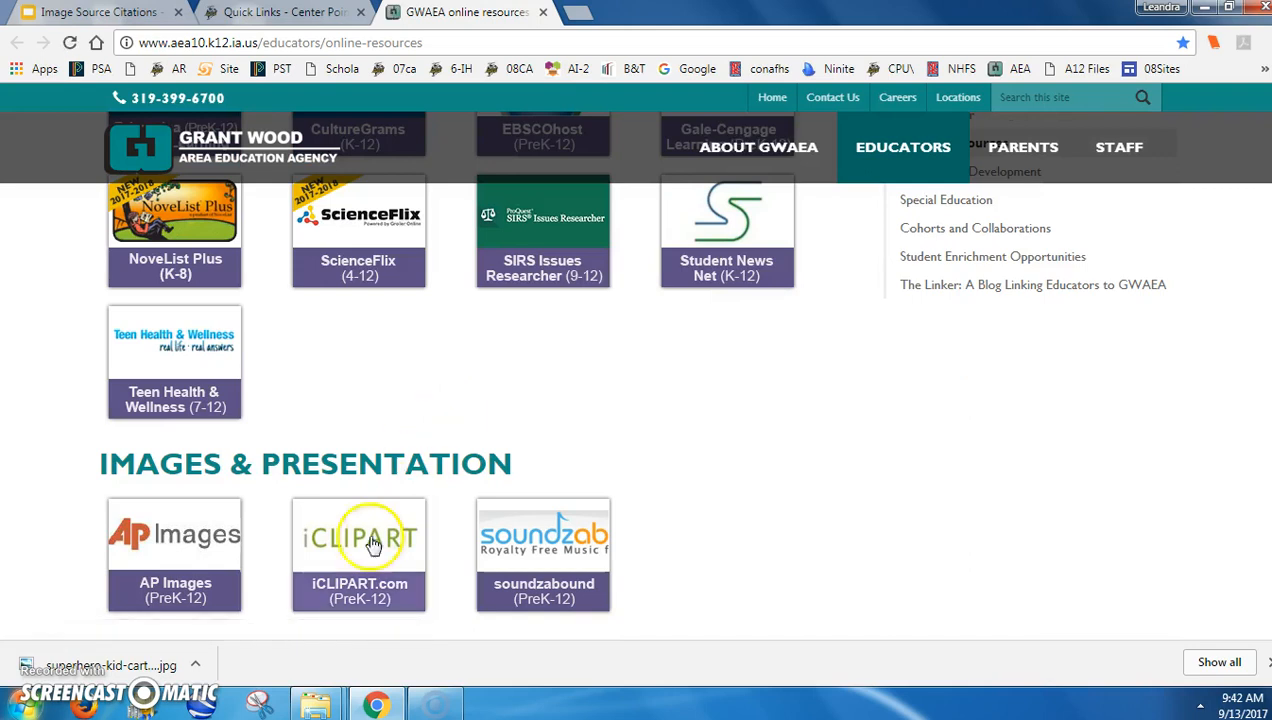
# Step: Search iCLIPART for 'winter', view Silvery Christmas Balls, and return to the deck
pyautogui.click(359, 555)
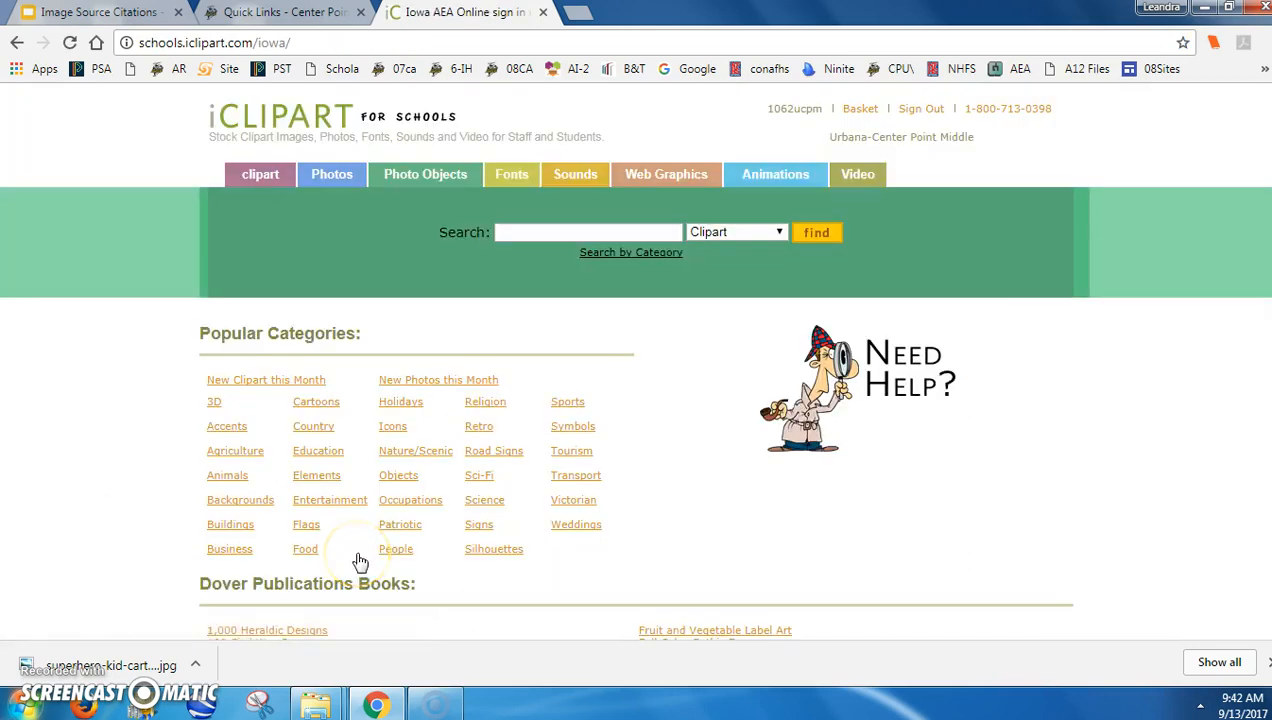
pyautogui.click(588, 232)
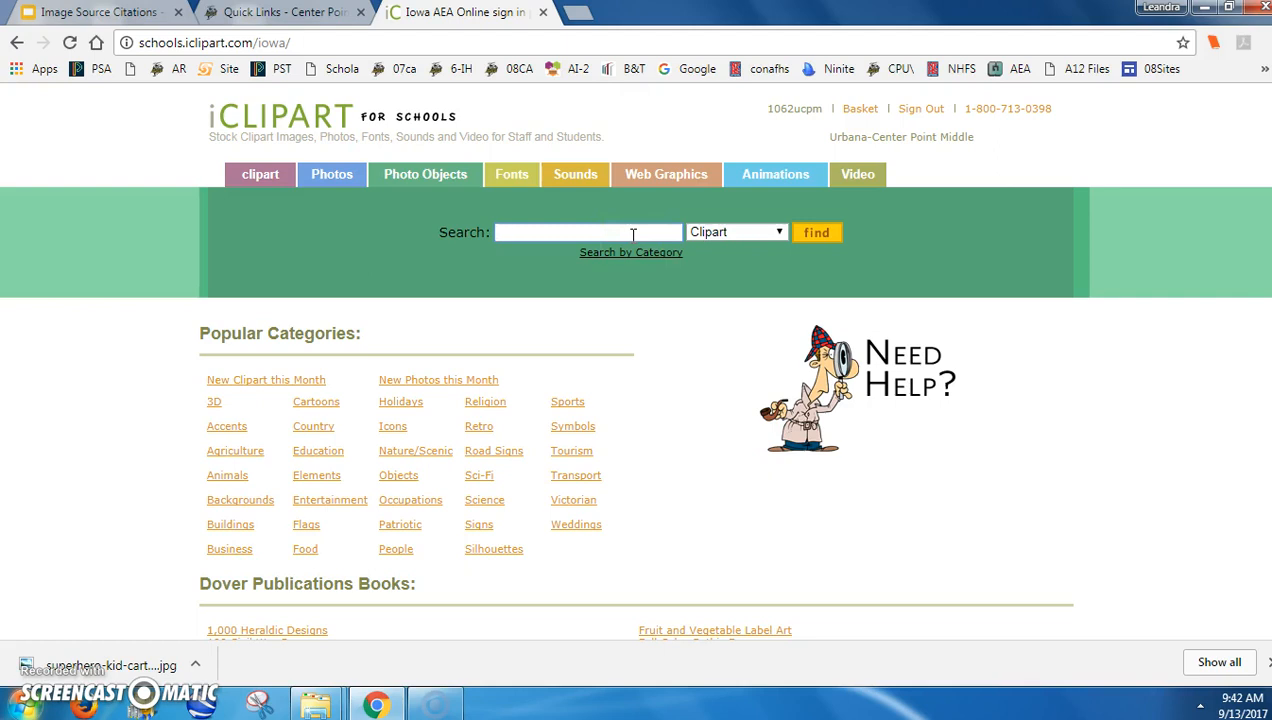
pyautogui.write('w')
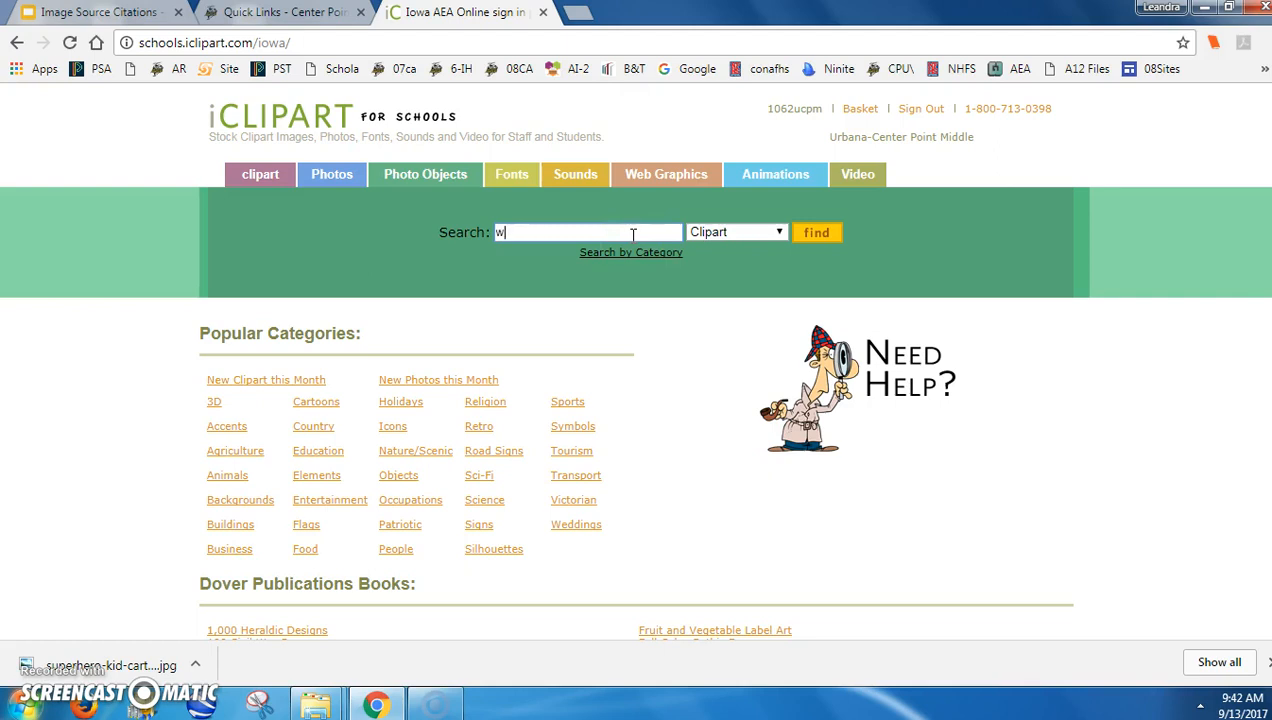
pyautogui.write('inter')
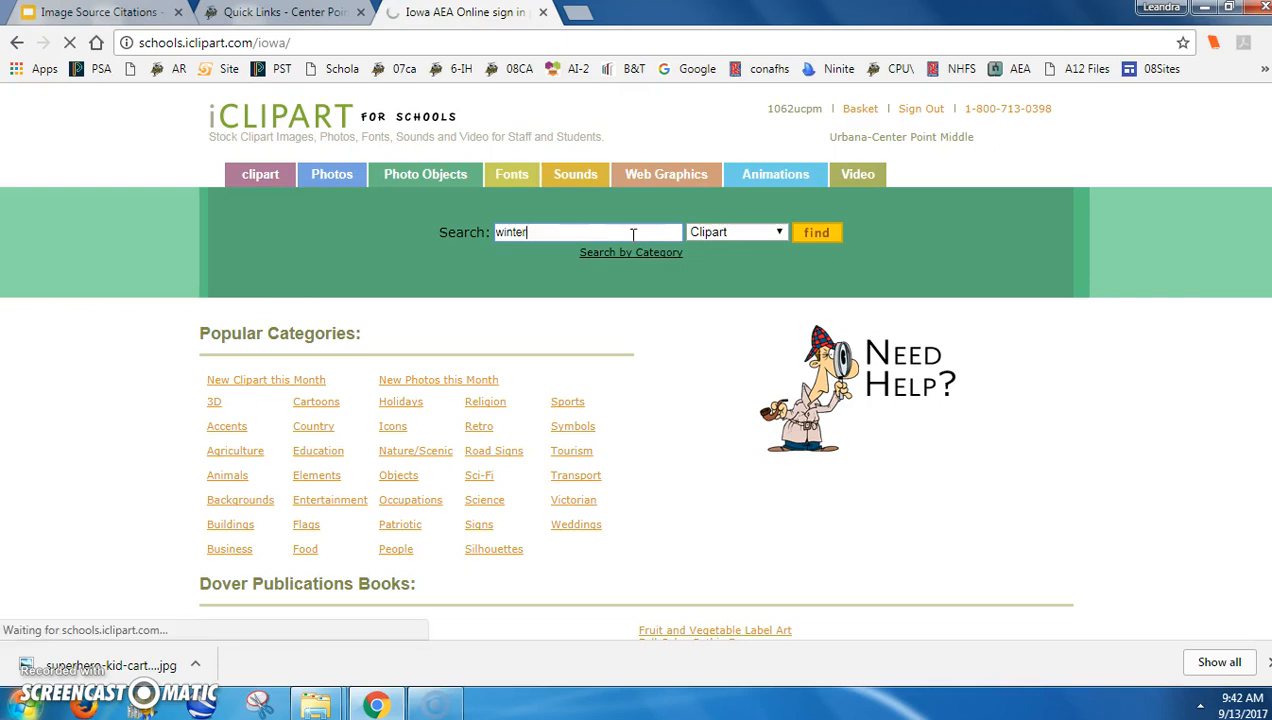
pyautogui.click(816, 232)
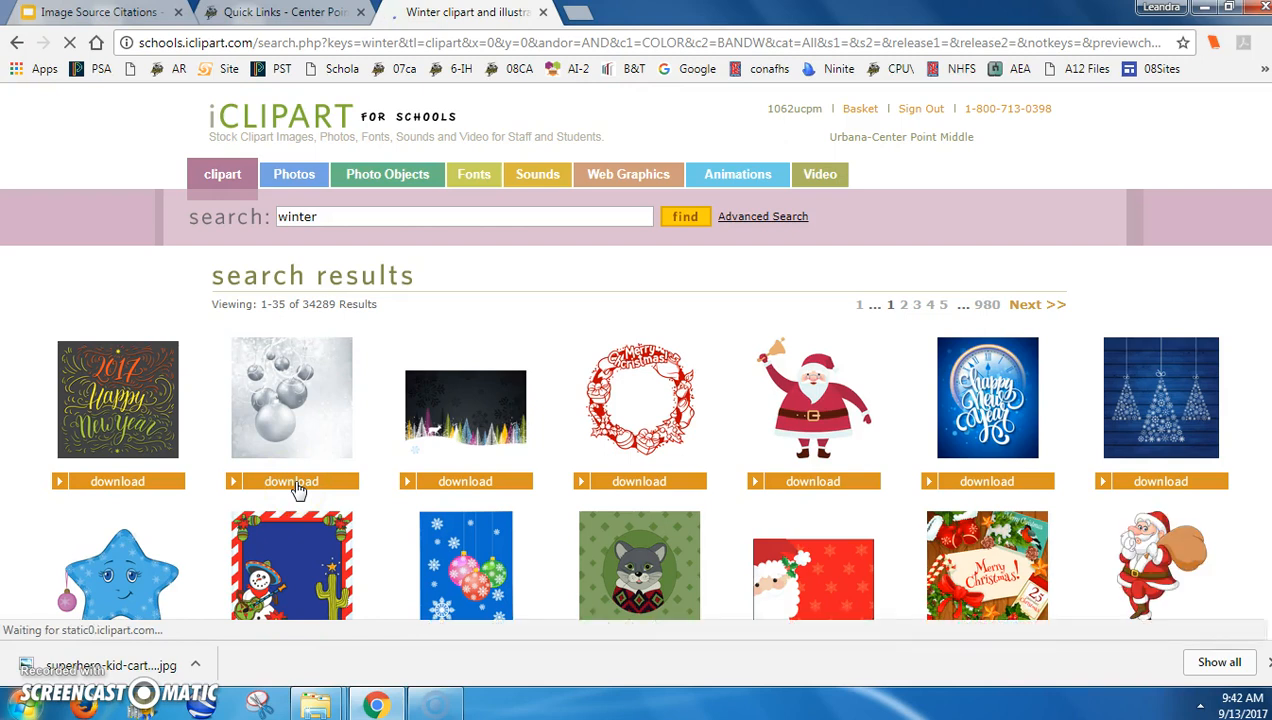
pyautogui.click(291, 481)
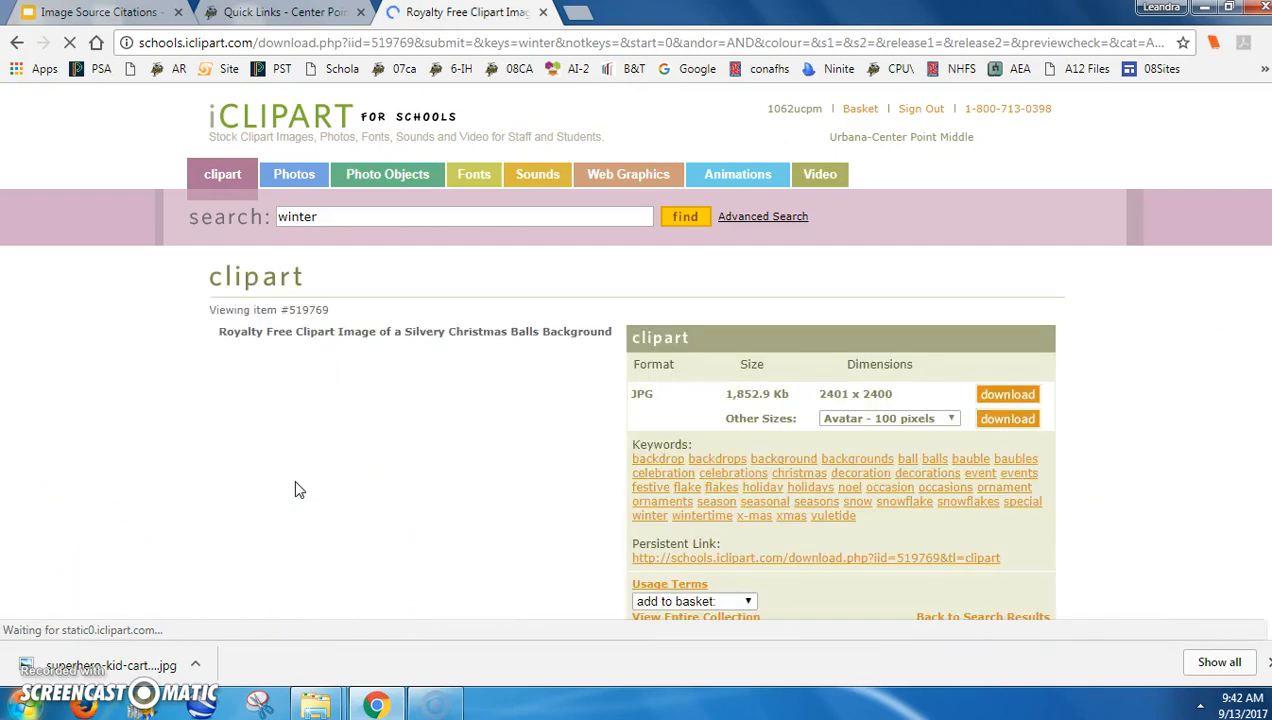
pyautogui.moveTo(520, 290)
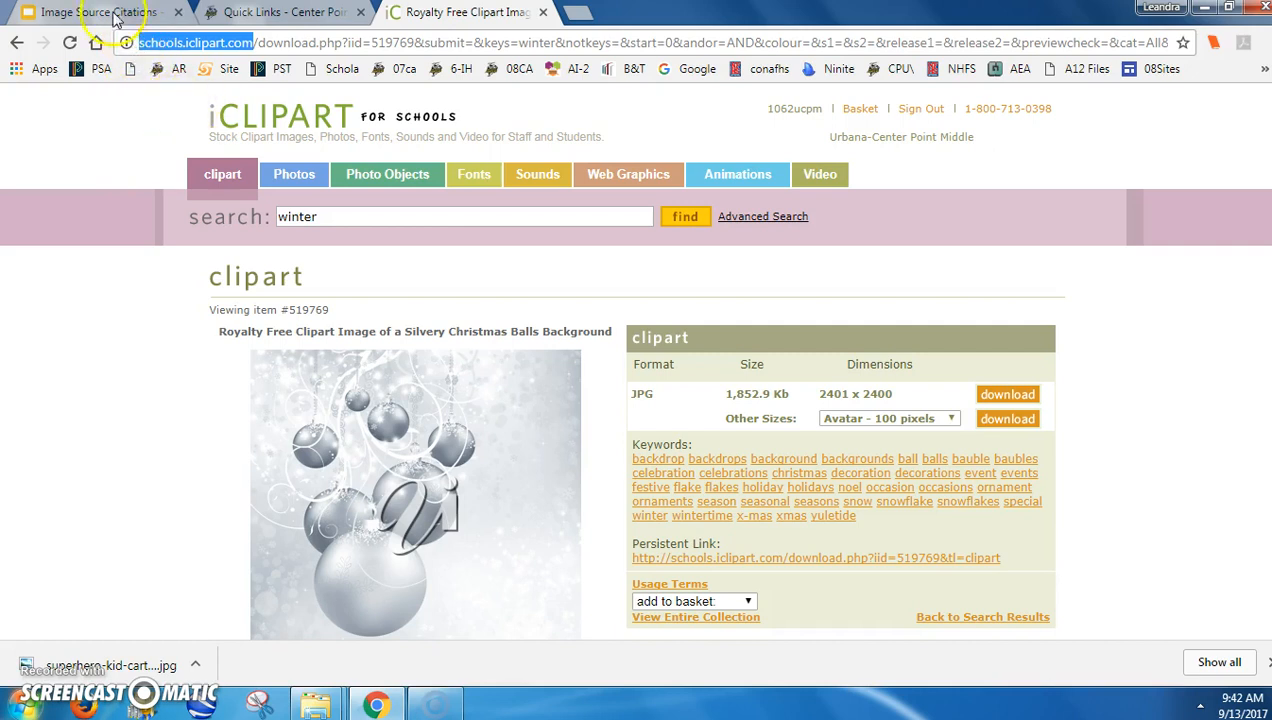
pyautogui.click(95, 12)
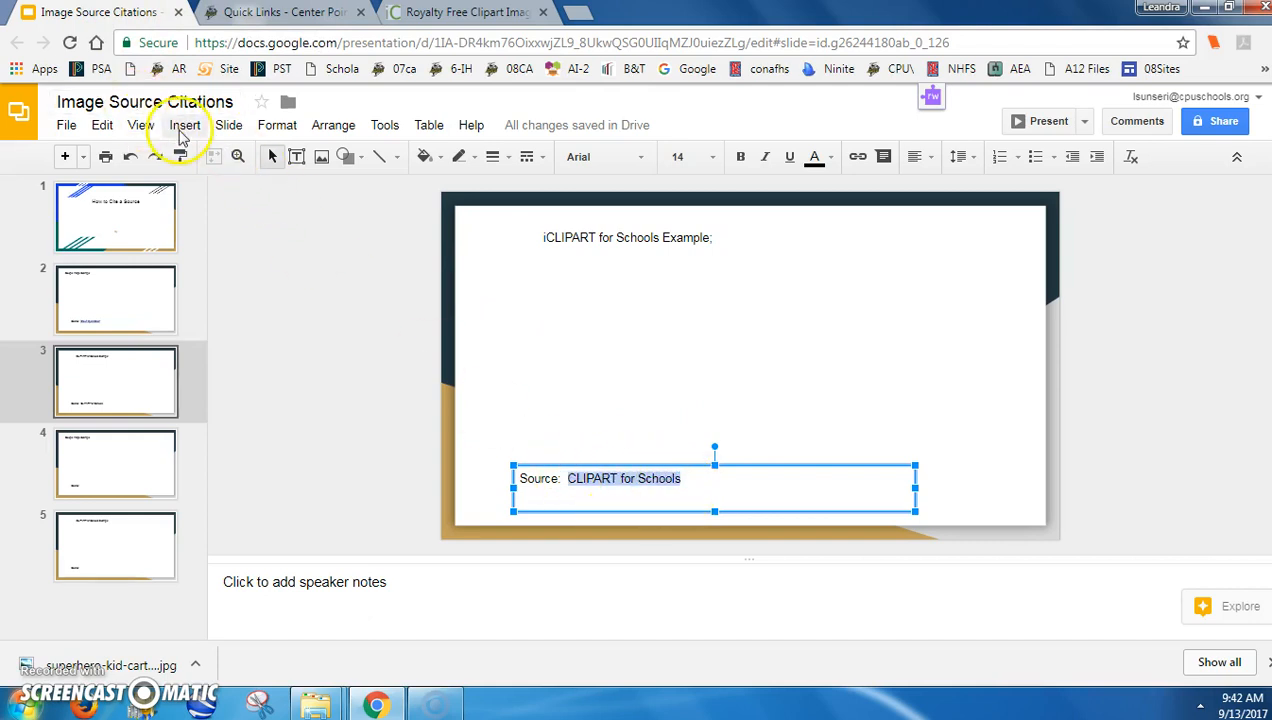
pyautogui.click(184, 124)
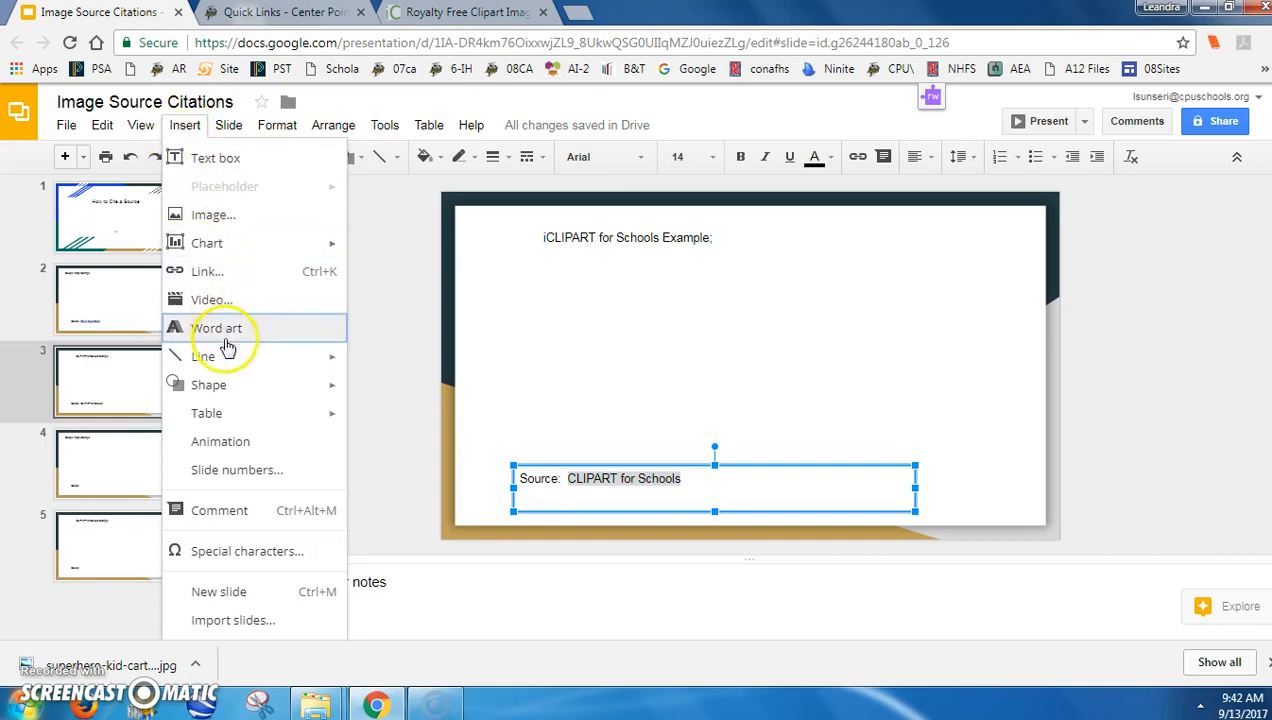
pyautogui.click(207, 271)
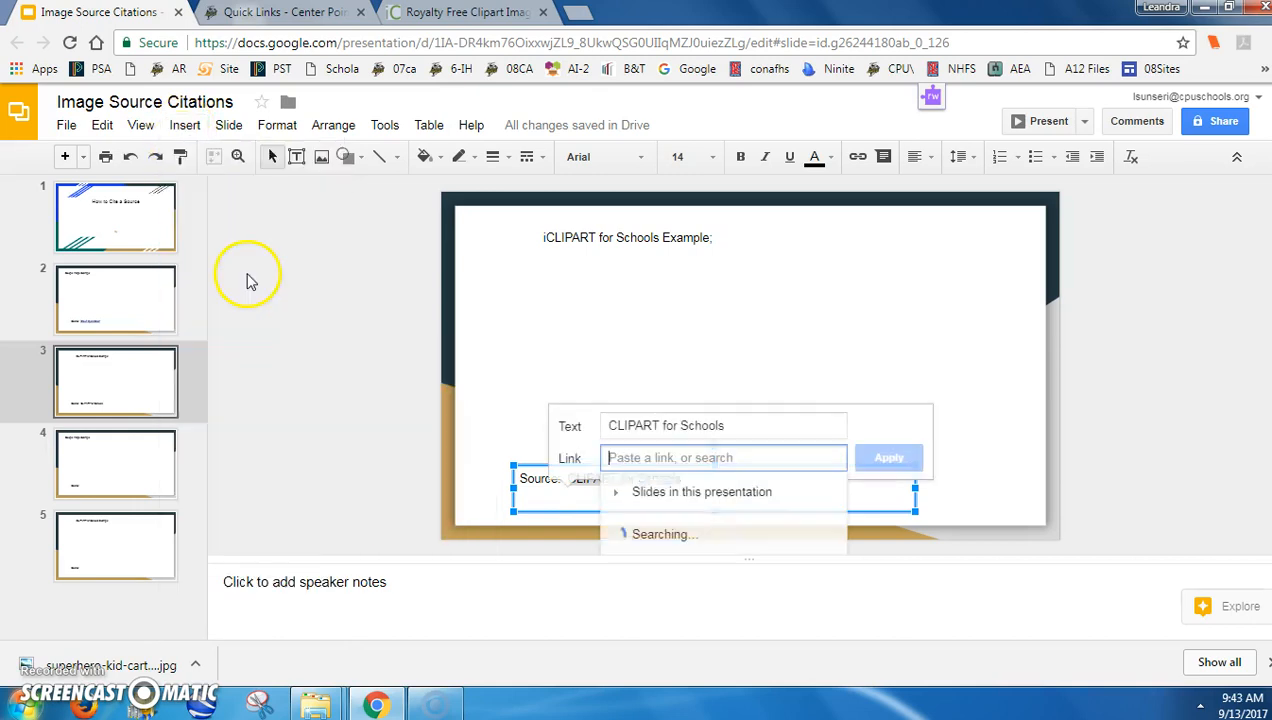
pyautogui.write('http://schools.iclipart.com')
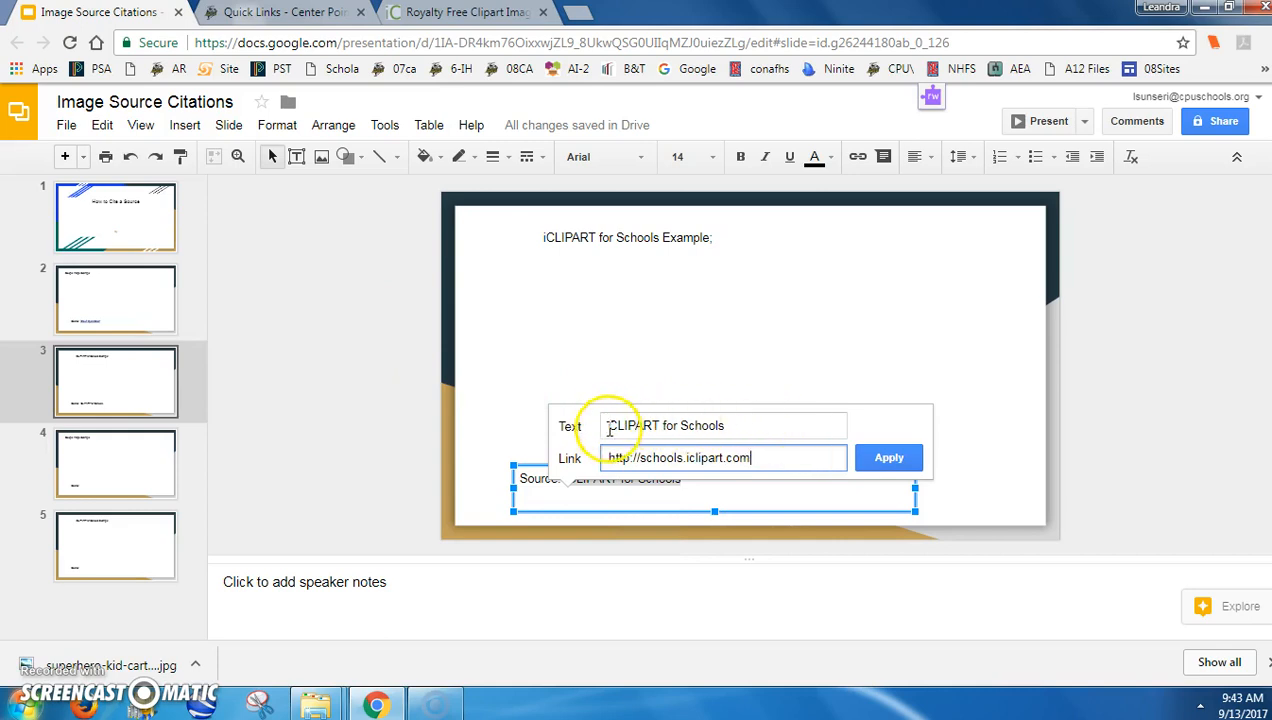
pyautogui.click(723, 425)
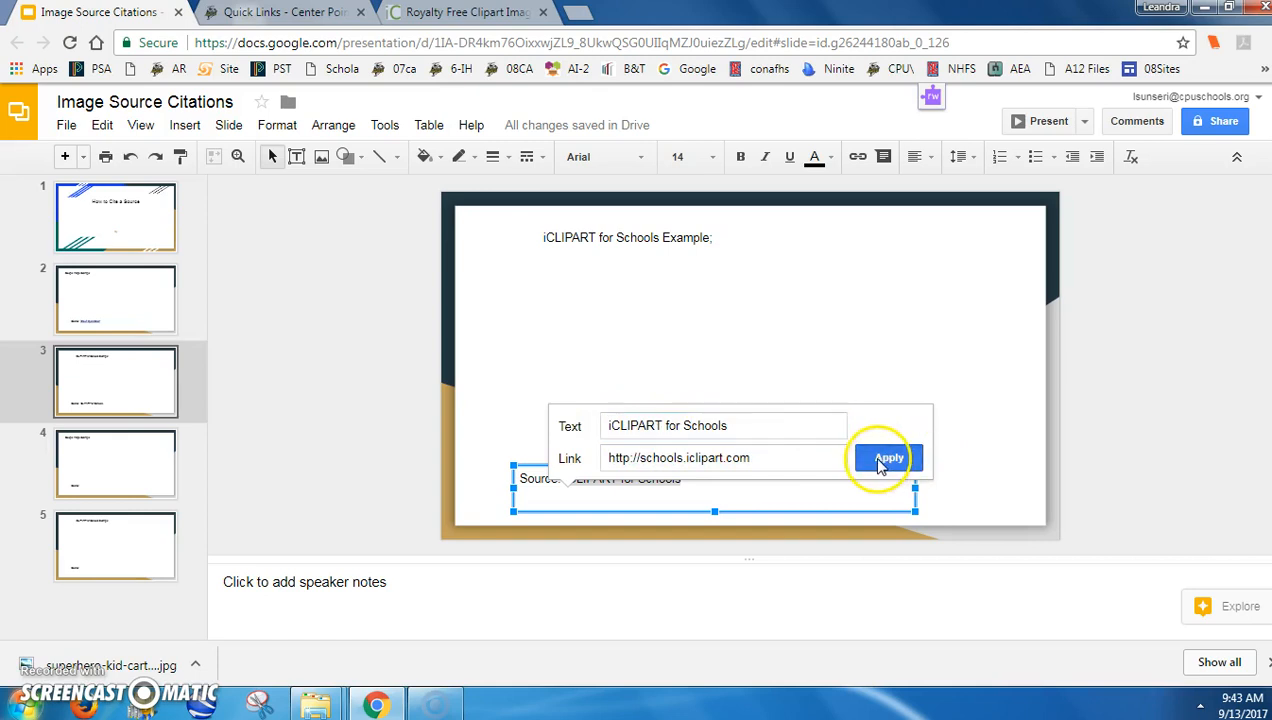
pyautogui.click(888, 457)
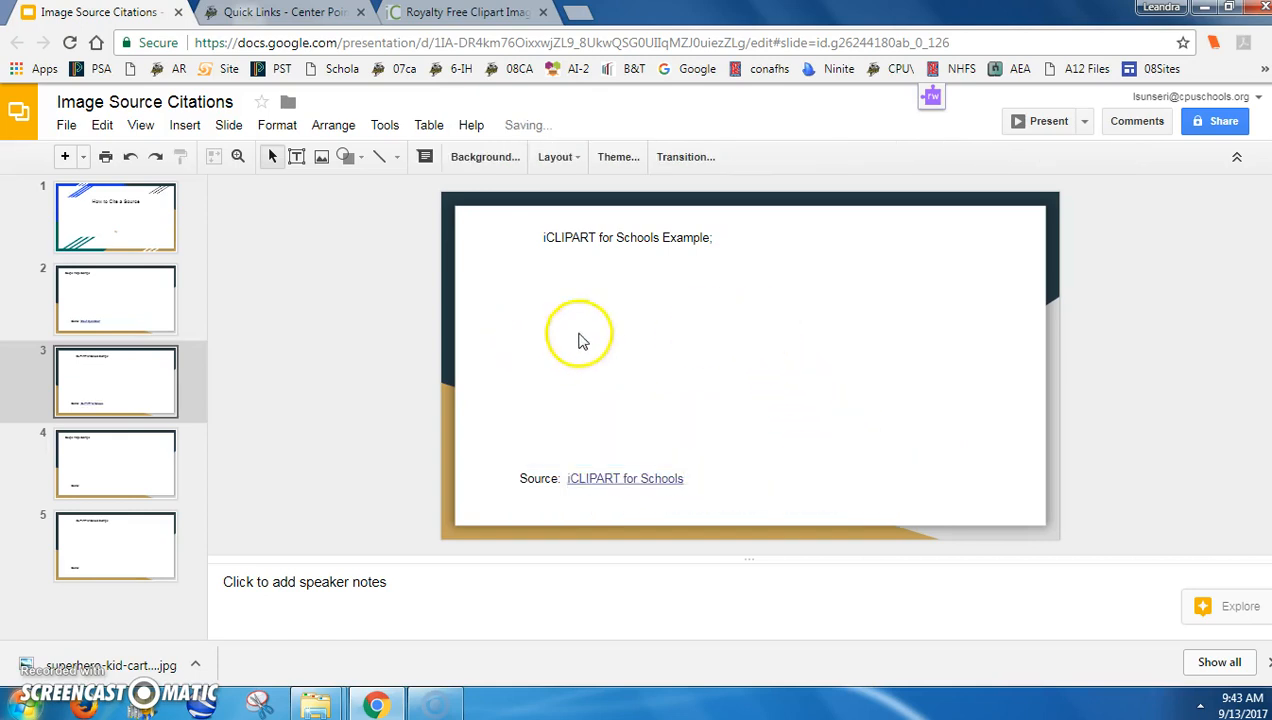
pyautogui.moveTo(730, 417)
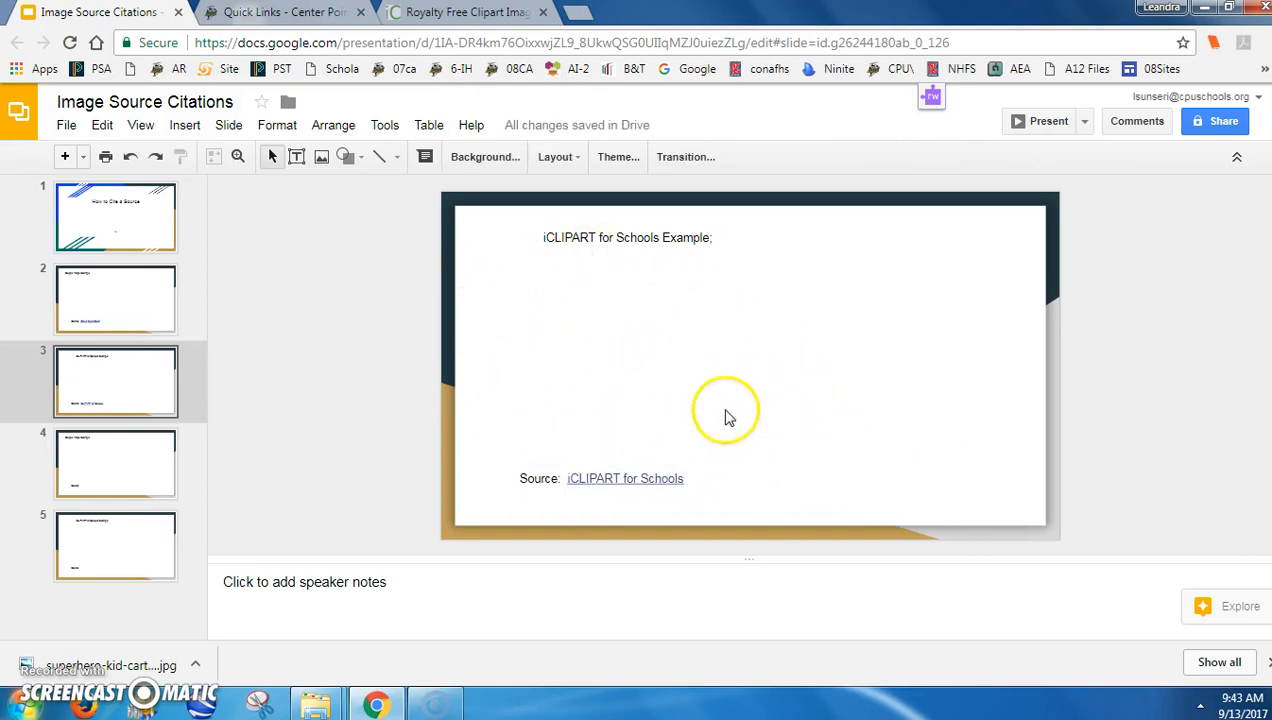
pyautogui.moveTo(553, 330)
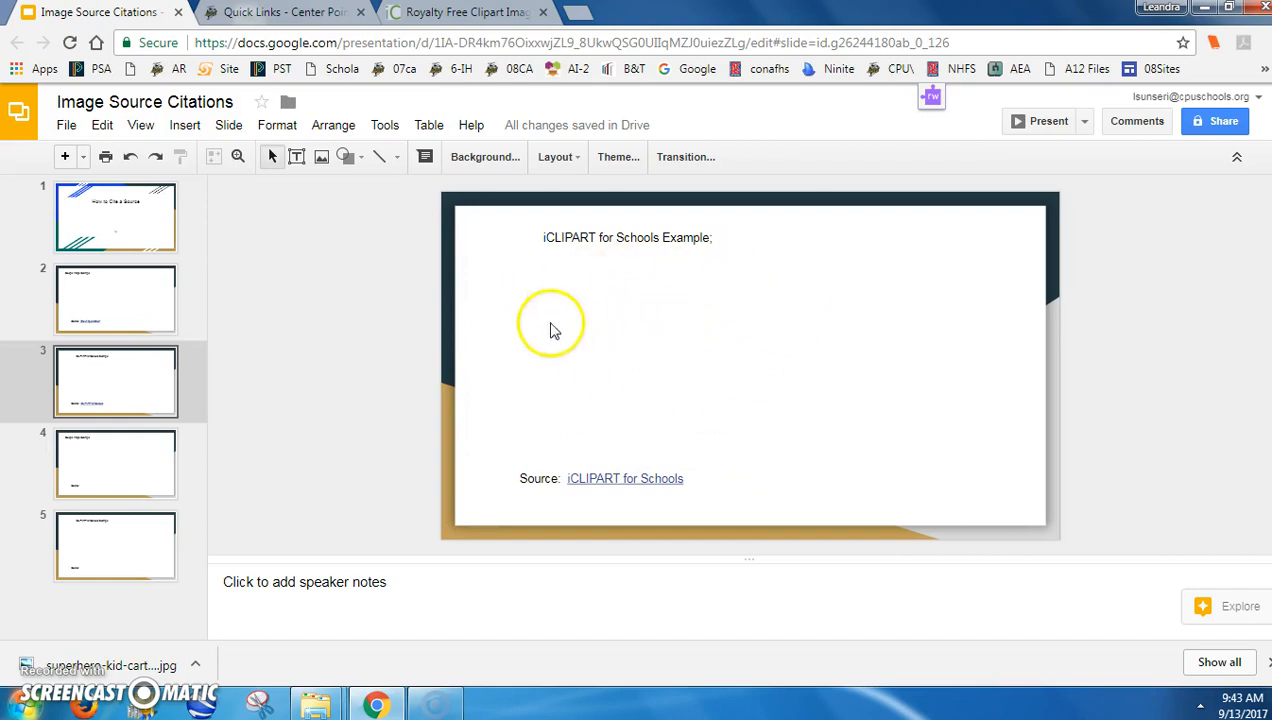